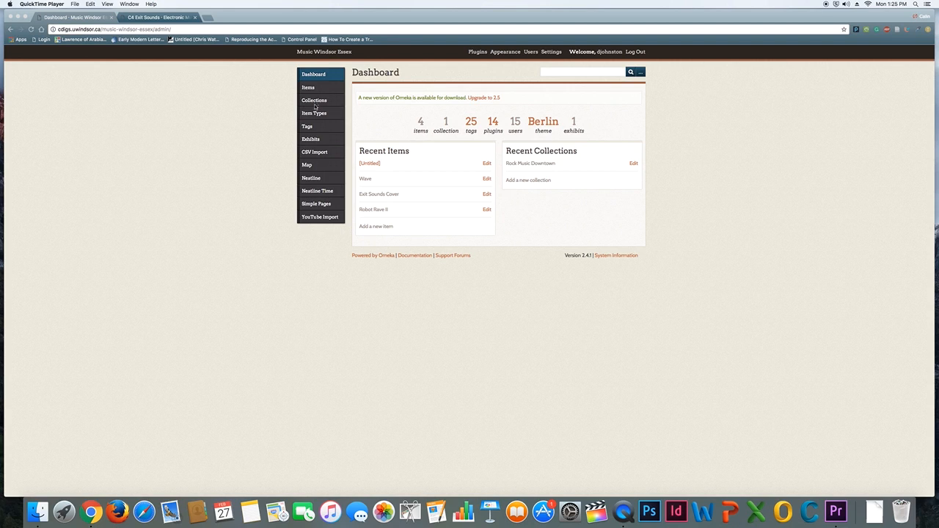
{"action": "mouse_move", "coordinate": [310, 139]}
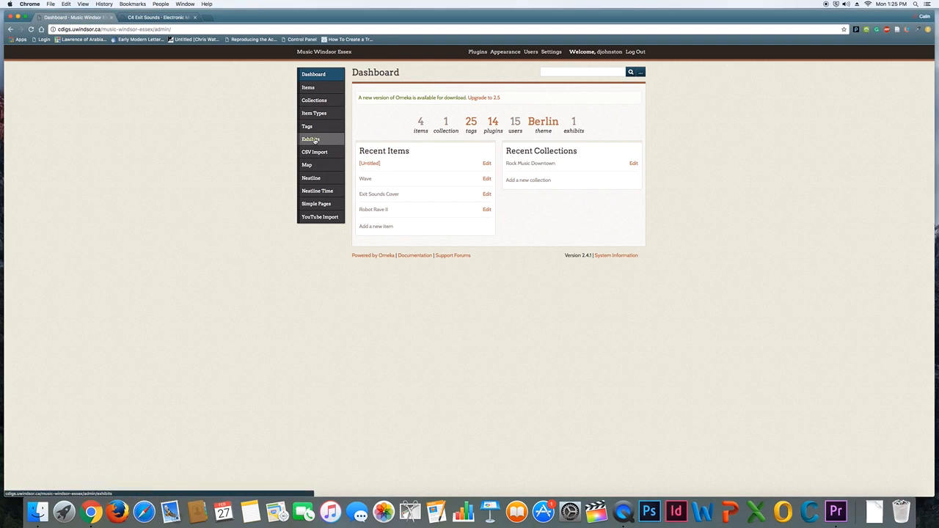
Step: Open the Electronic Music exhibit's admin edit form from the Exhibits list
{"action": "left_click", "coordinate": [310, 138]}
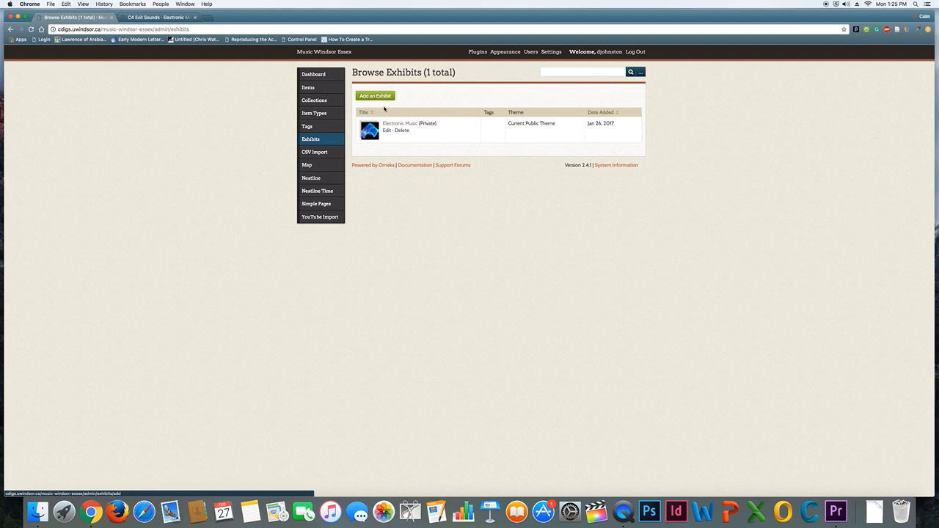
{"action": "left_click", "coordinate": [386, 131]}
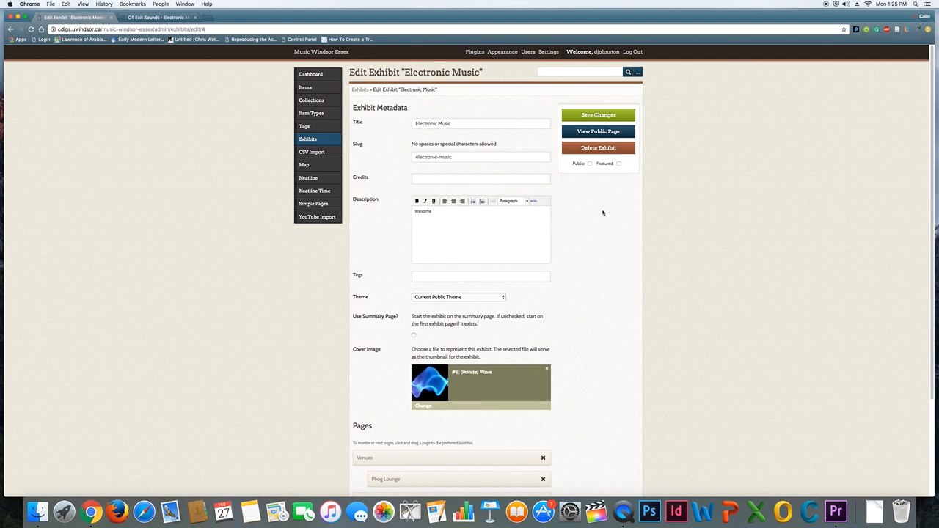
{"action": "scroll", "scroll_direction": "down", "scroll_amount": 3}
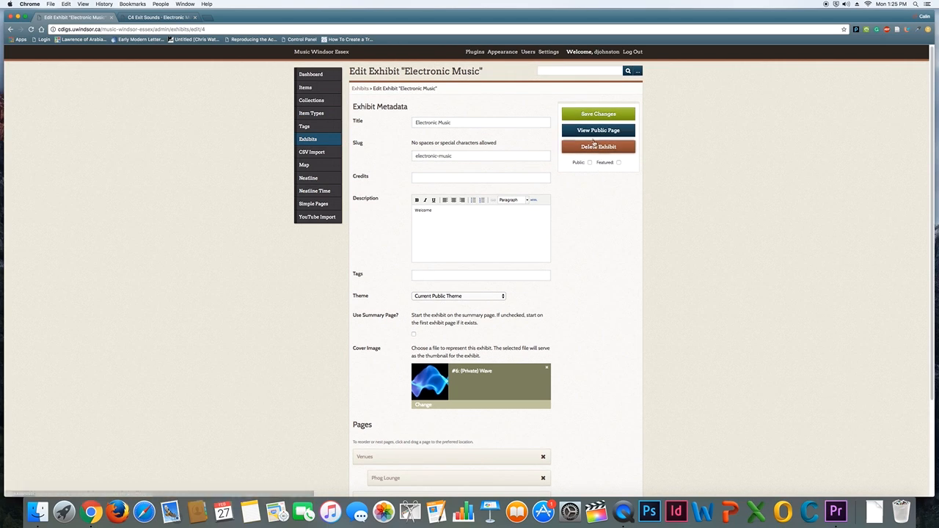
Step: Open the Electronic Music exhibit's public site in a new tab
{"action": "left_click", "coordinate": [598, 130]}
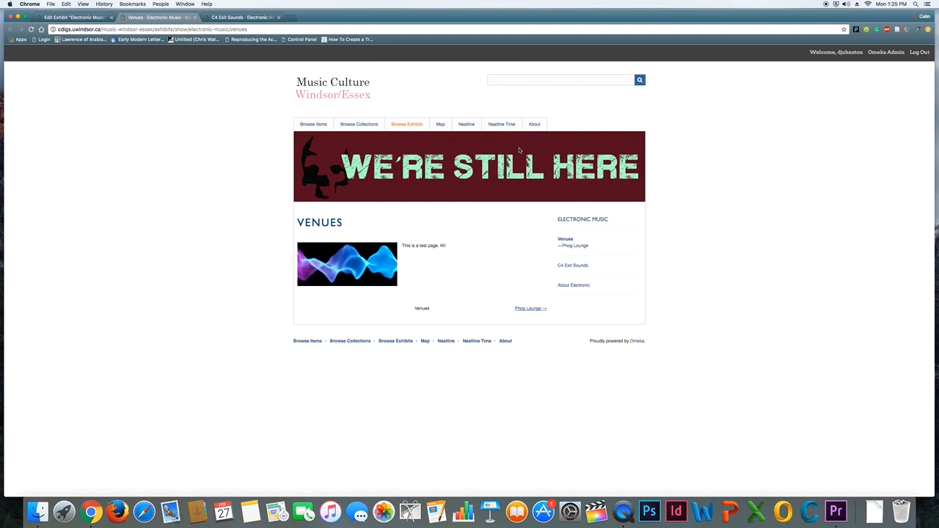
{"action": "mouse_move", "coordinate": [626, 325]}
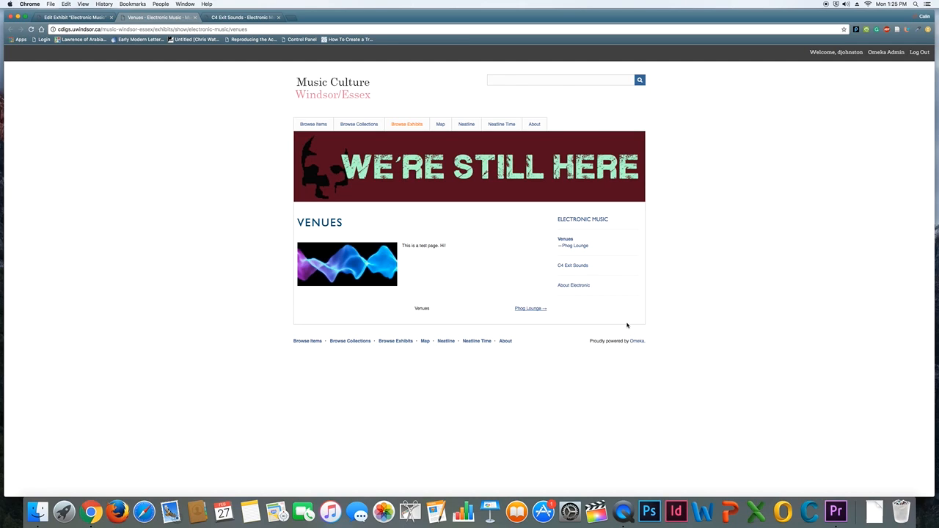
{"action": "mouse_move", "coordinate": [638, 309]}
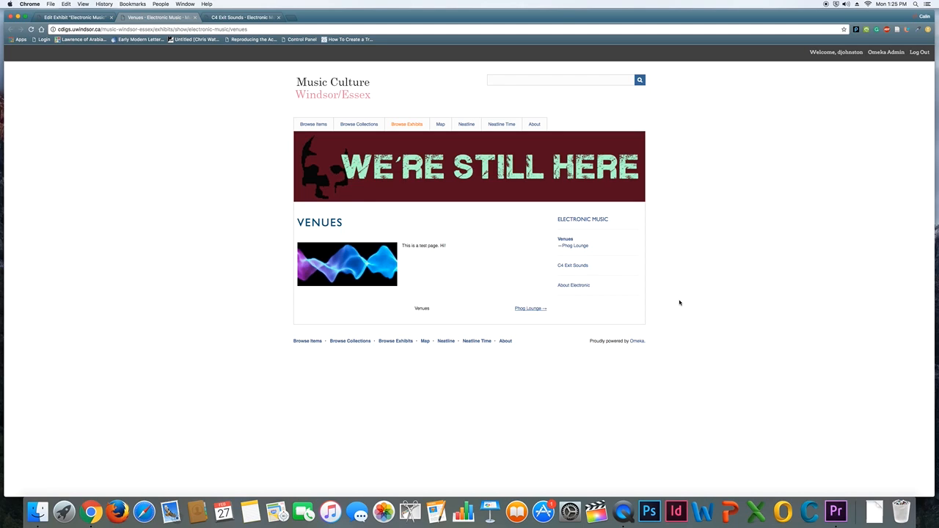
{"action": "mouse_move", "coordinate": [512, 298]}
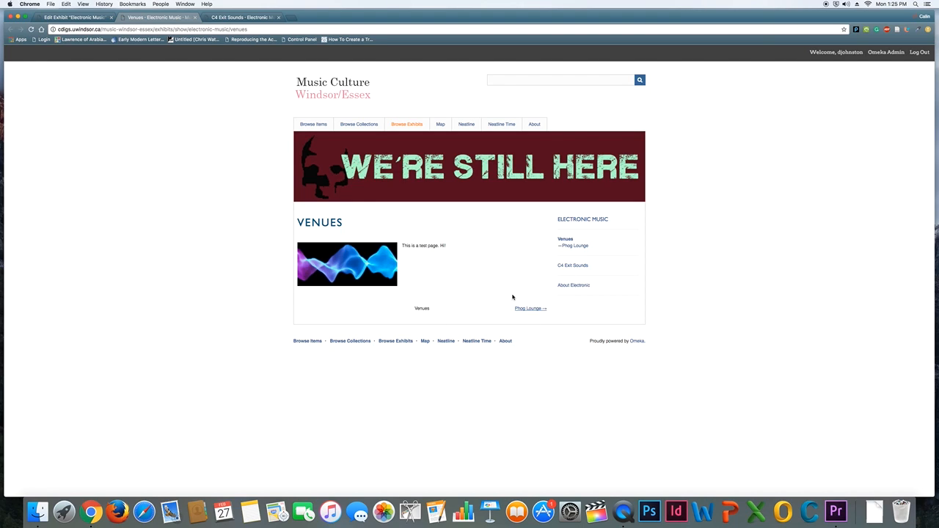
{"action": "mouse_move", "coordinate": [507, 292]}
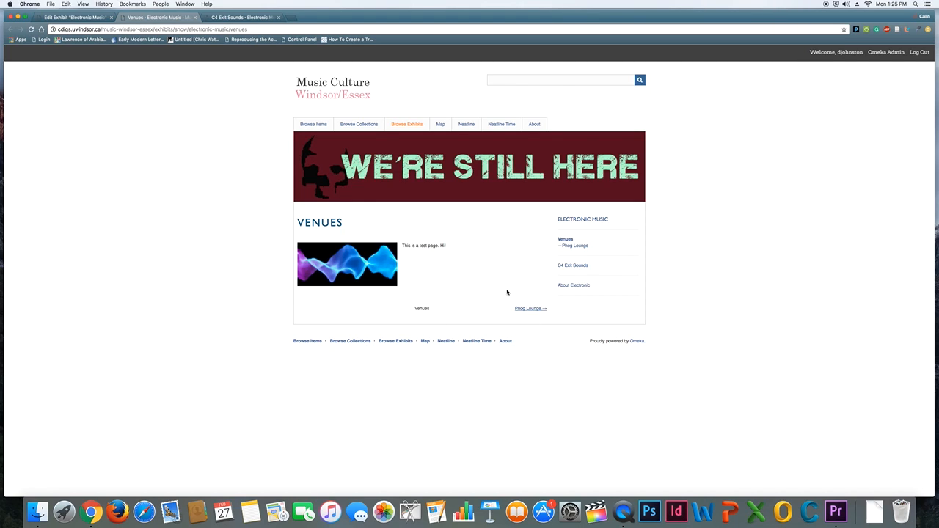
{"action": "mouse_move", "coordinate": [455, 269]}
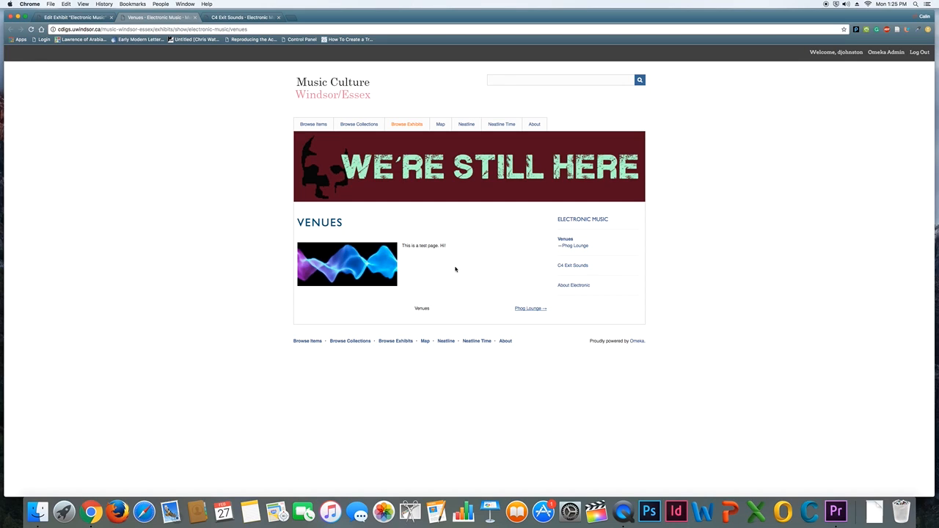
{"action": "mouse_move", "coordinate": [419, 232]}
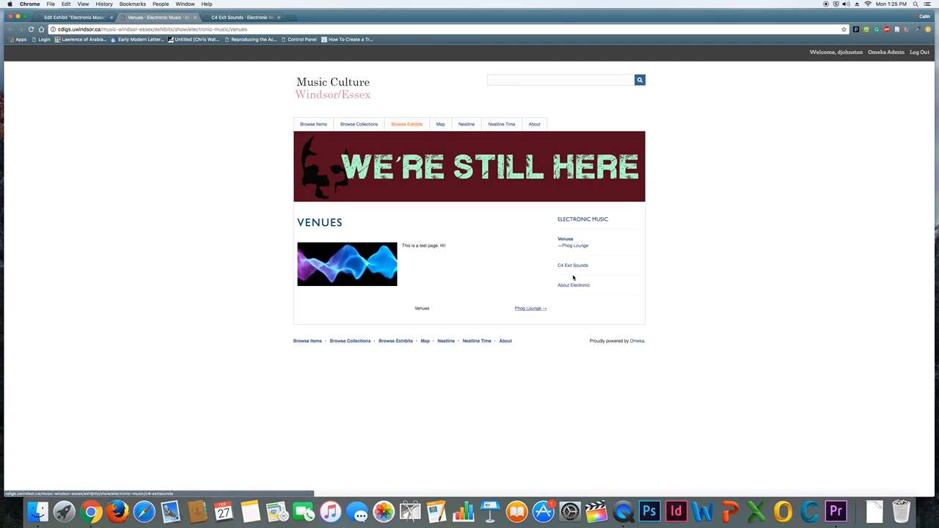
Step: Visit the C4 Exit Sounds page and briefly play then pause its audio
{"action": "left_click", "coordinate": [572, 264]}
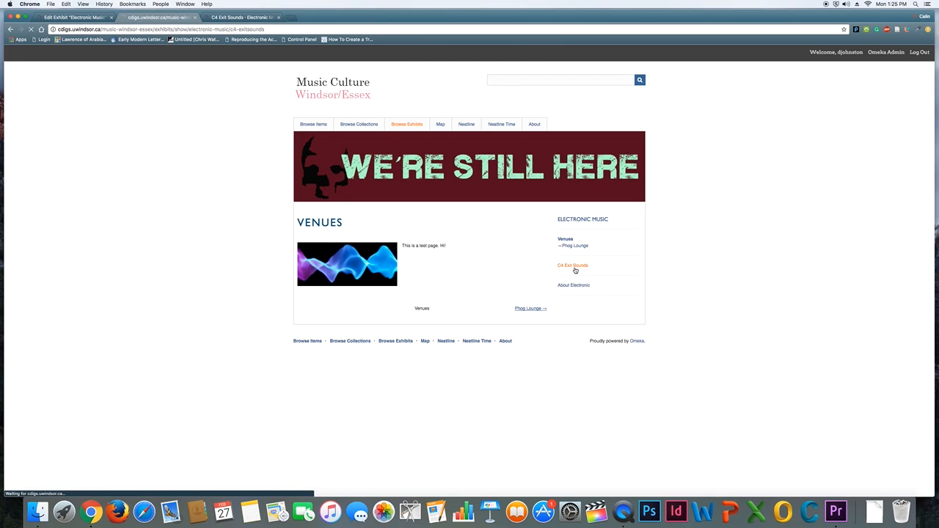
{"action": "left_click", "coordinate": [572, 265]}
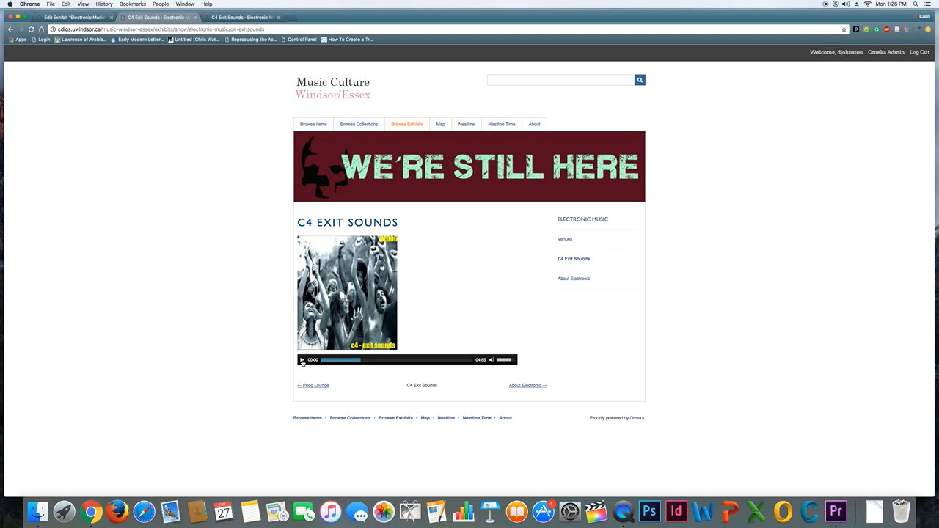
{"action": "left_click", "coordinate": [301, 360]}
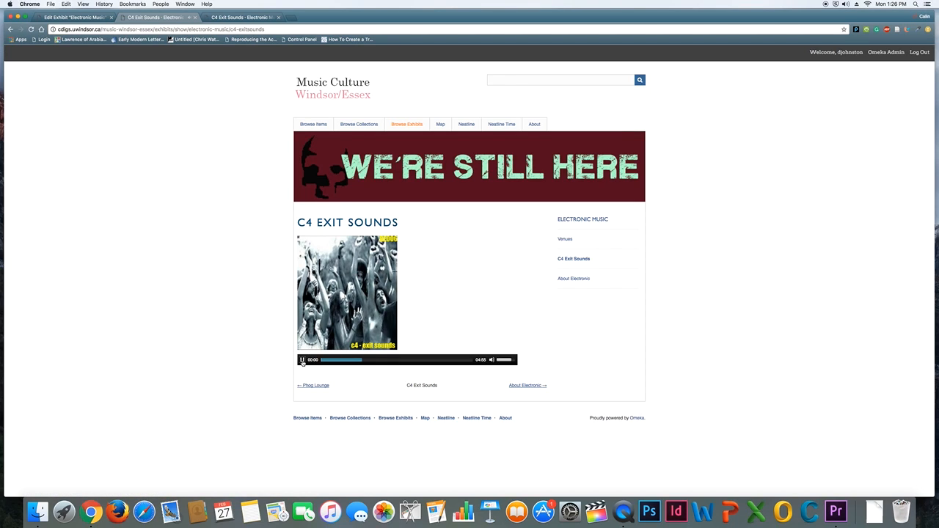
{"action": "left_click", "coordinate": [301, 360]}
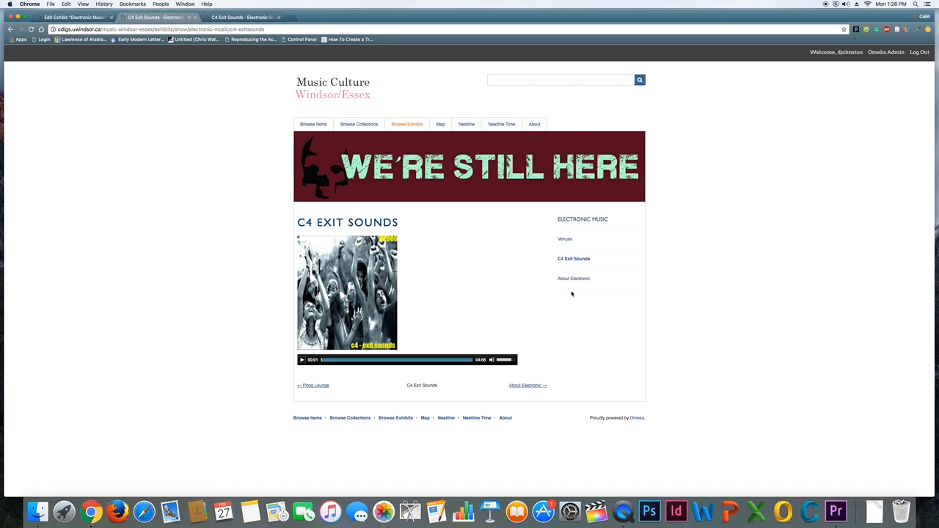
Step: Go to About Electronic and open its test subpage
{"action": "left_click", "coordinate": [573, 278]}
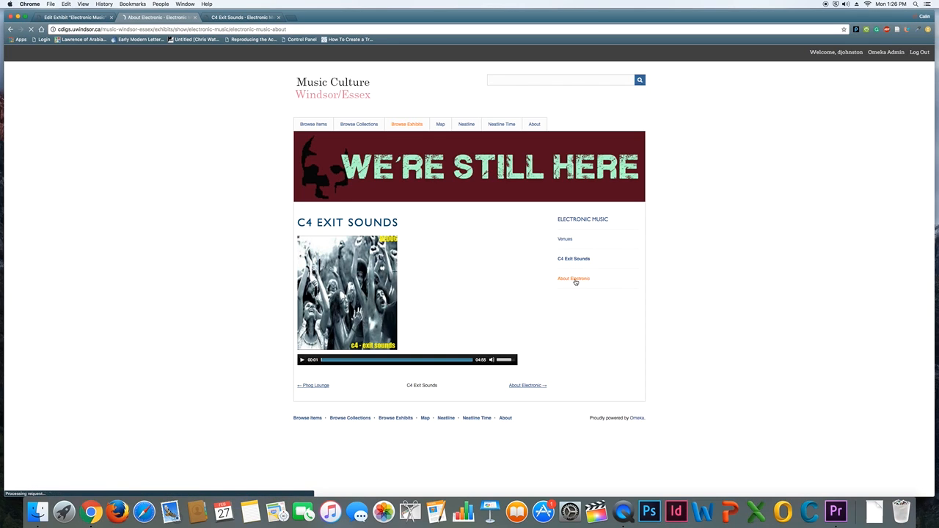
{"action": "left_click", "coordinate": [574, 278]}
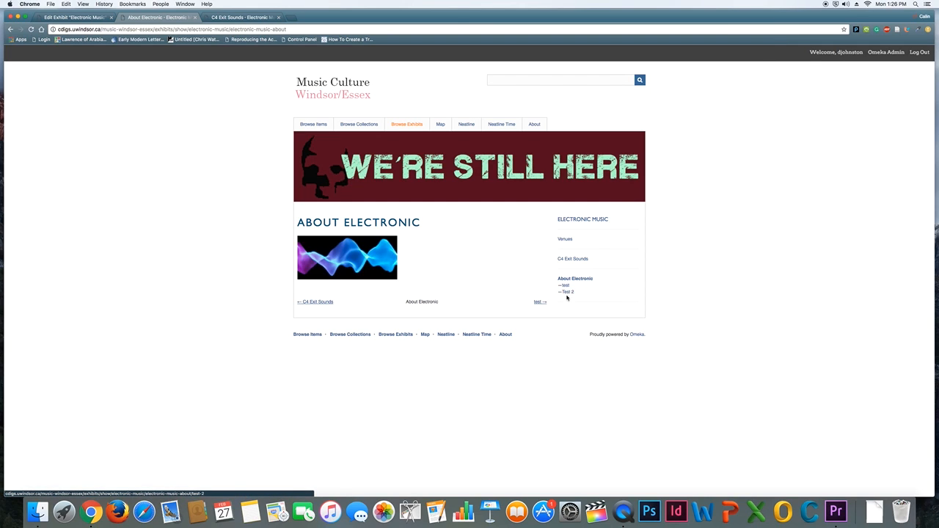
{"action": "left_click", "coordinate": [574, 278]}
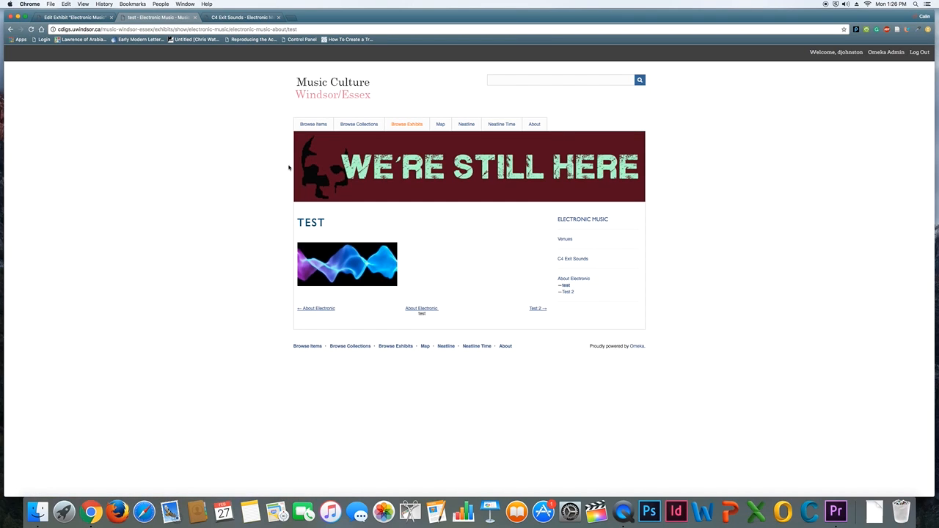
{"action": "mouse_move", "coordinate": [387, 272]}
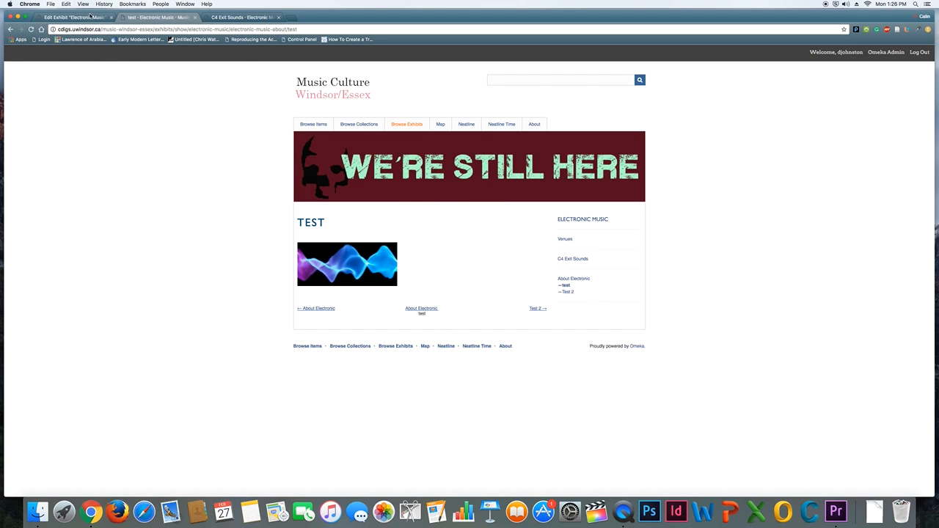
Step: Return to the Edit Exhibit tab, review the Pages list, and check the Title and Slug fields
{"action": "left_click", "coordinate": [74, 17]}
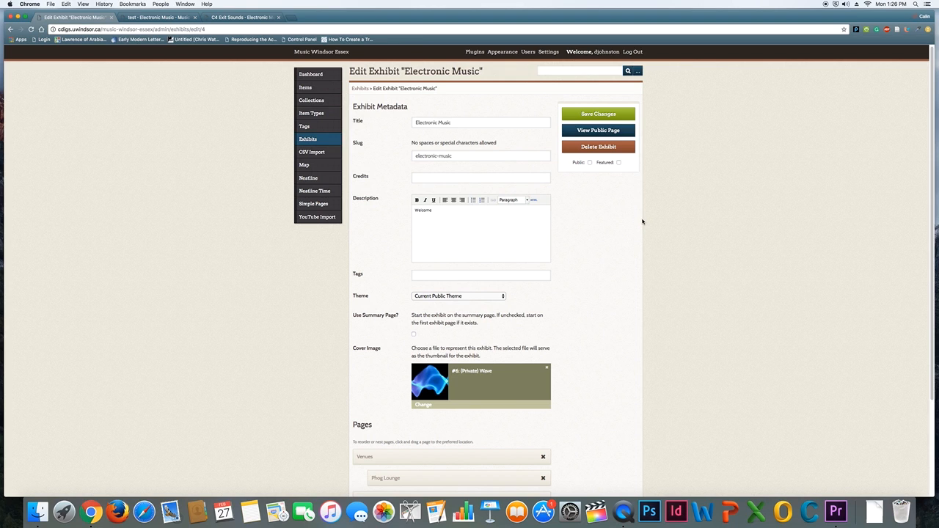
{"action": "scroll", "scroll_direction": "down", "scroll_amount": 3}
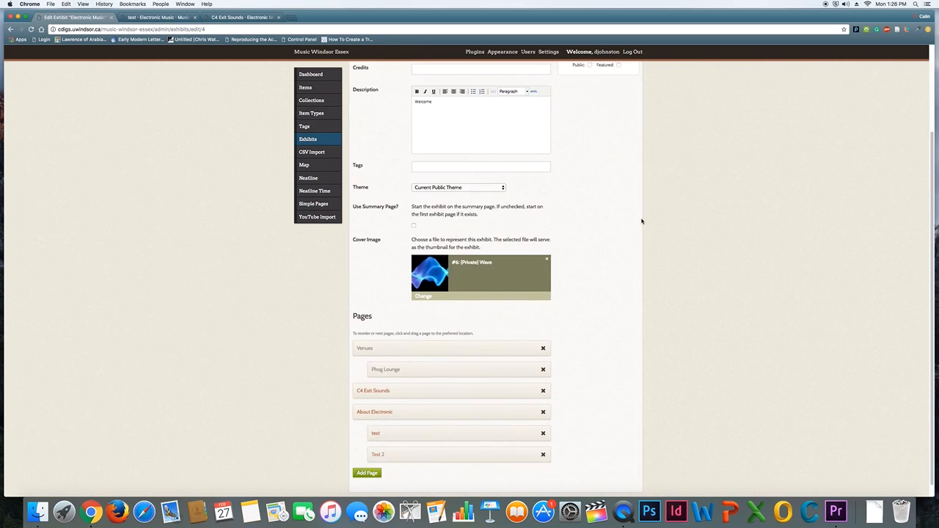
{"action": "scroll", "scroll_direction": "down", "scroll_amount": 3}
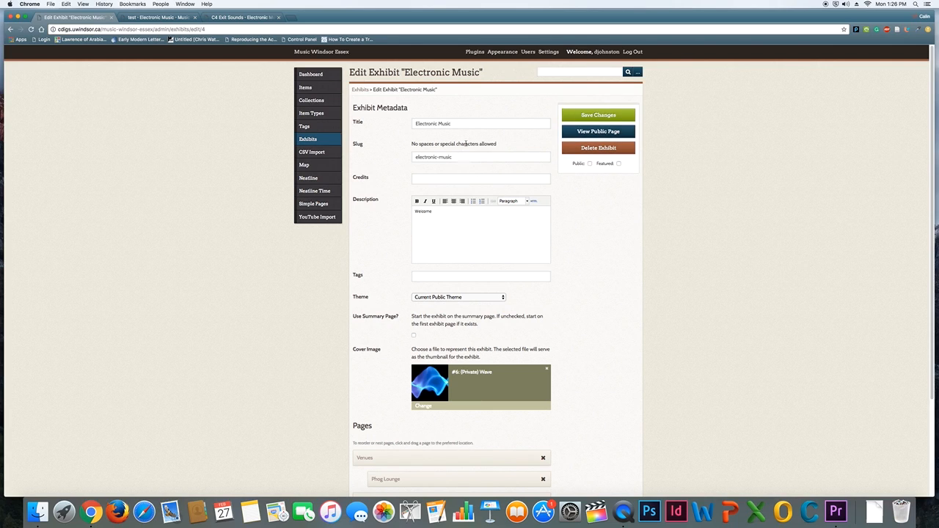
{"action": "left_click", "coordinate": [481, 123]}
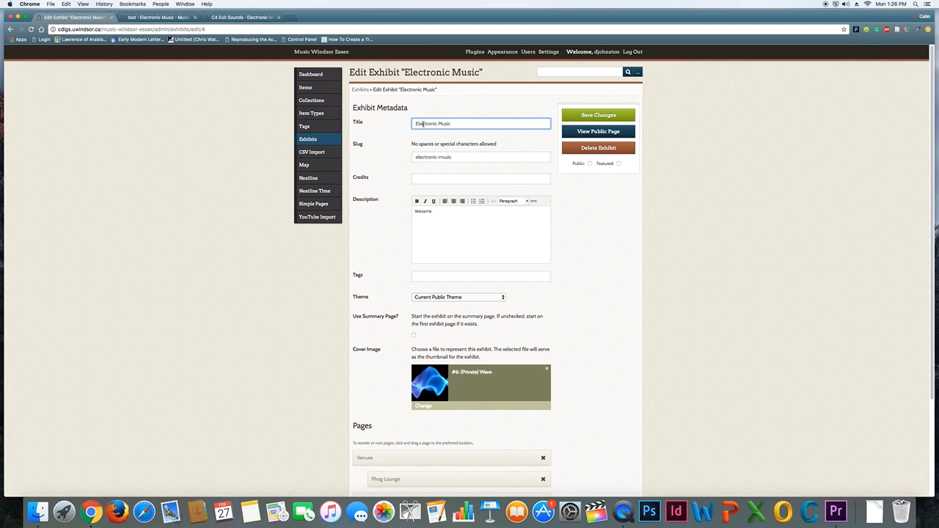
{"action": "left_click", "coordinate": [481, 156]}
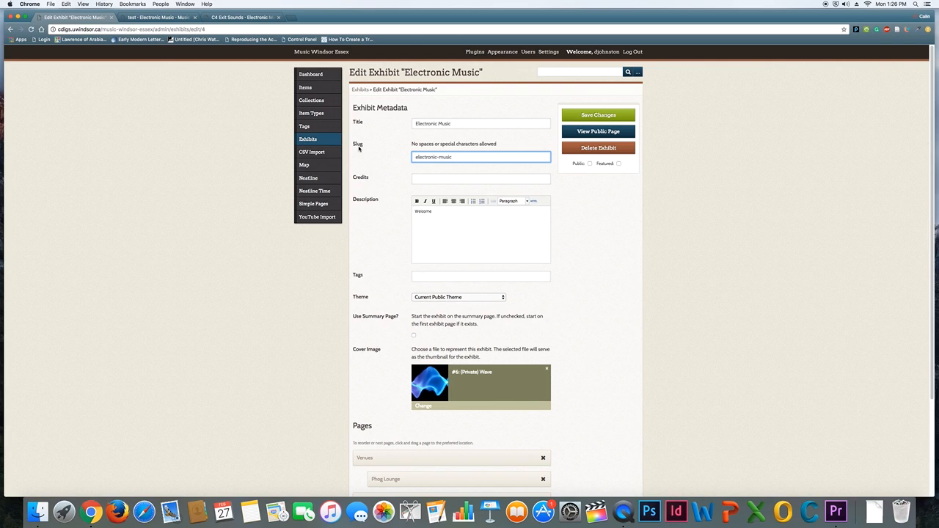
{"action": "mouse_move", "coordinate": [360, 165]}
{"action": "type", "text": "."}
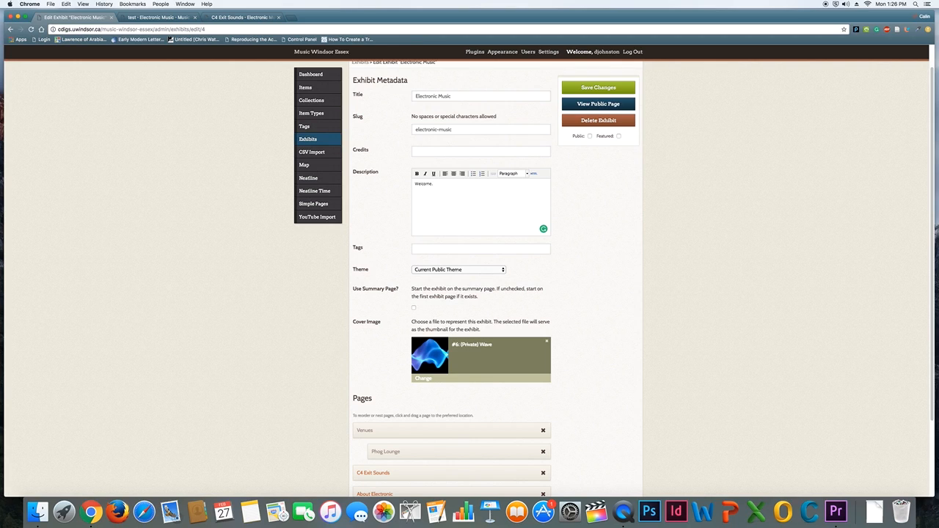
Step: Change the description to 'This is an exhibit about electronic music' and enable starting on the summary page
{"action": "type", "text": "This is an exhibit"}
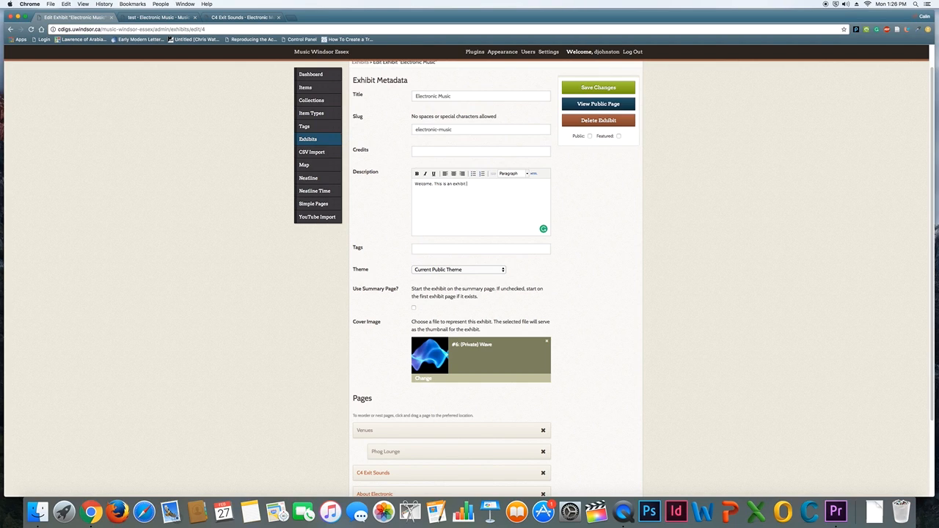
{"action": "type", "text": "about electronic music."}
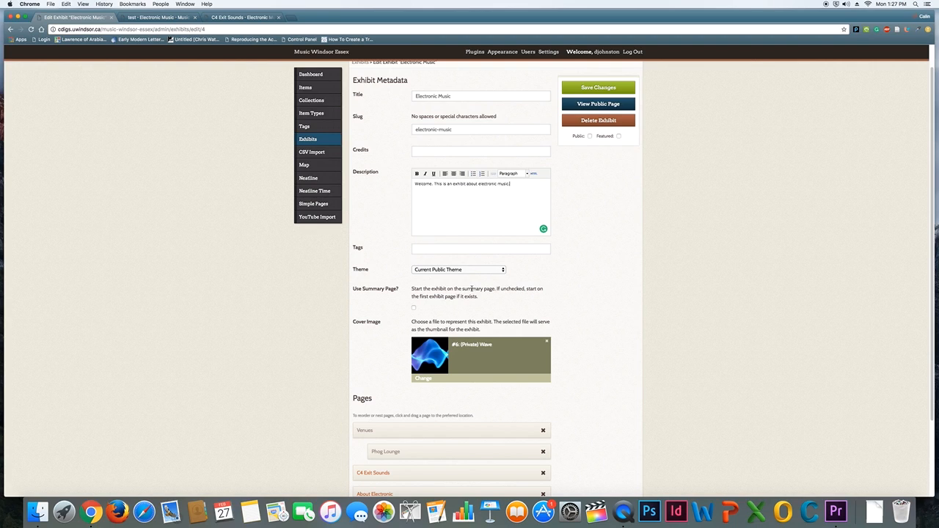
{"action": "left_click", "coordinate": [480, 248]}
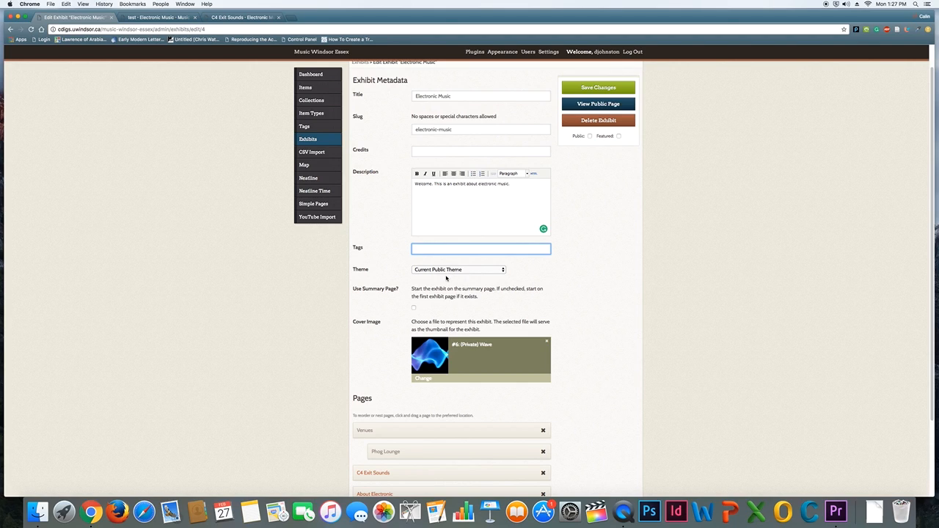
{"action": "mouse_move", "coordinate": [414, 310]}
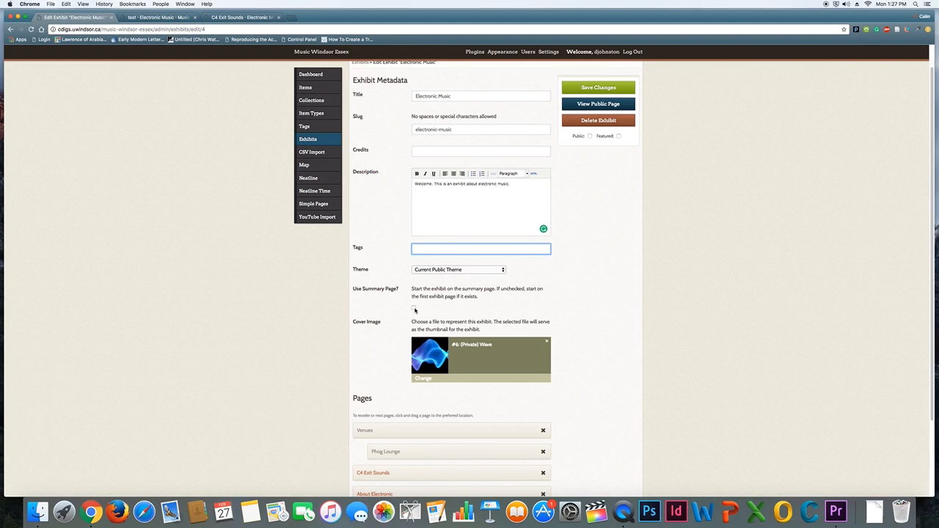
{"action": "left_click", "coordinate": [414, 307]}
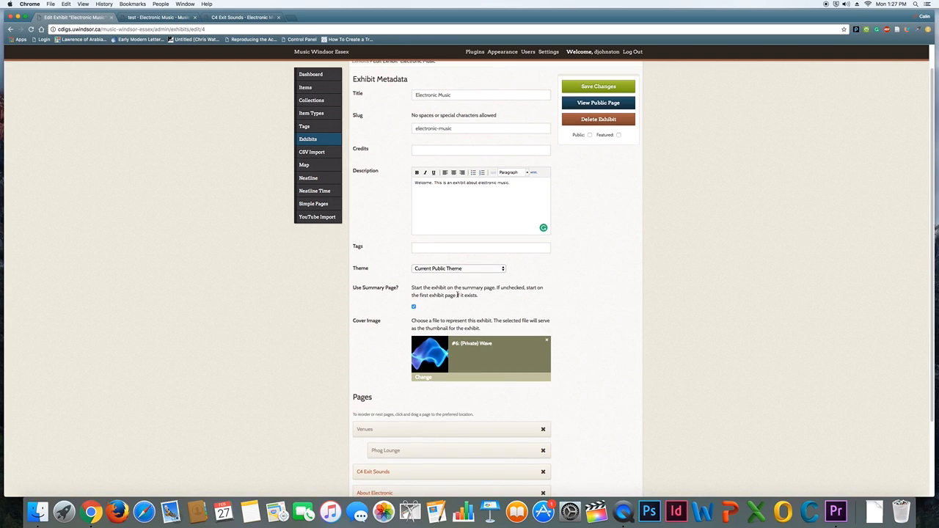
{"action": "scroll", "scroll_direction": "down", "scroll_amount": 3}
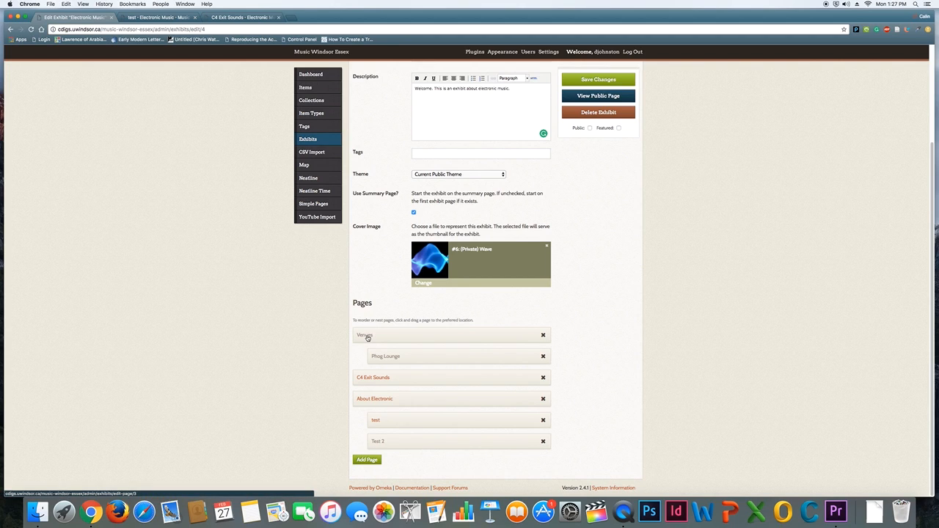
{"action": "mouse_move", "coordinate": [477, 315]}
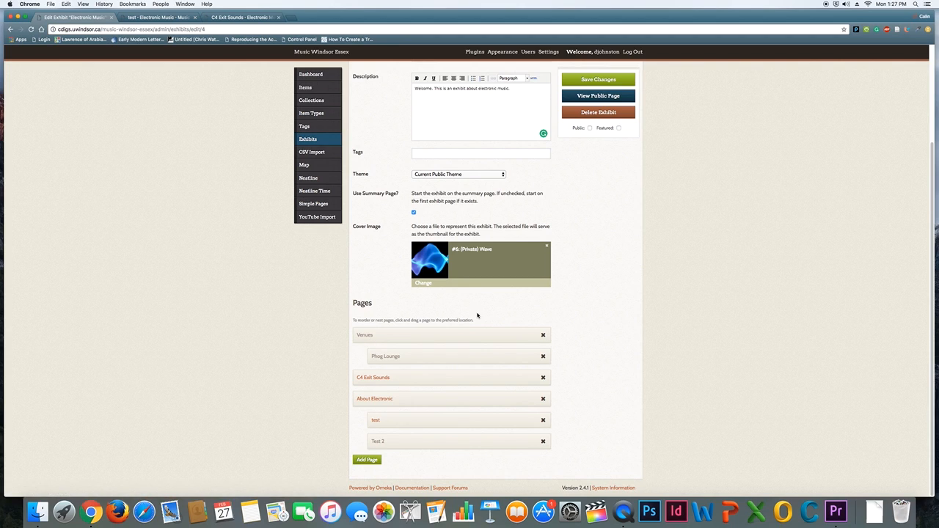
{"action": "mouse_move", "coordinate": [389, 336]}
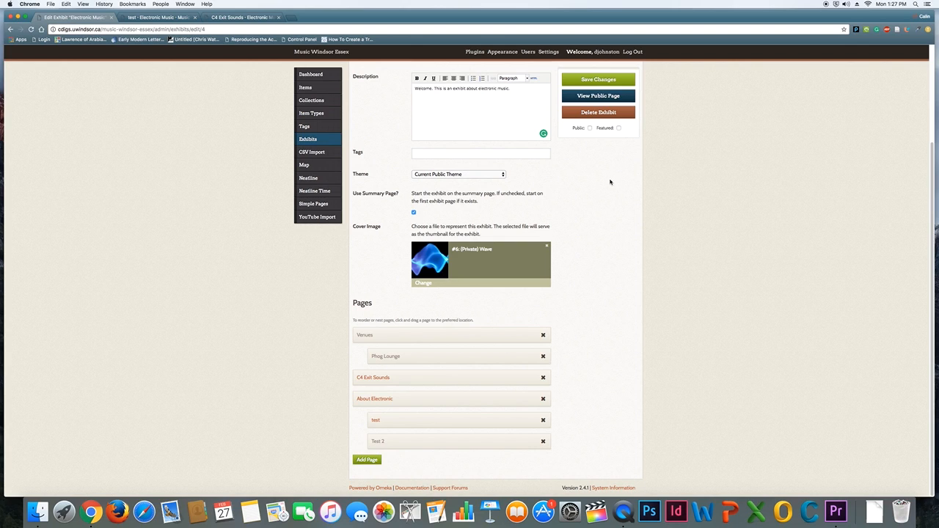
Step: View the public exhibit and navigate from Venues to the Phog Lounge page
{"action": "left_click", "coordinate": [598, 80]}
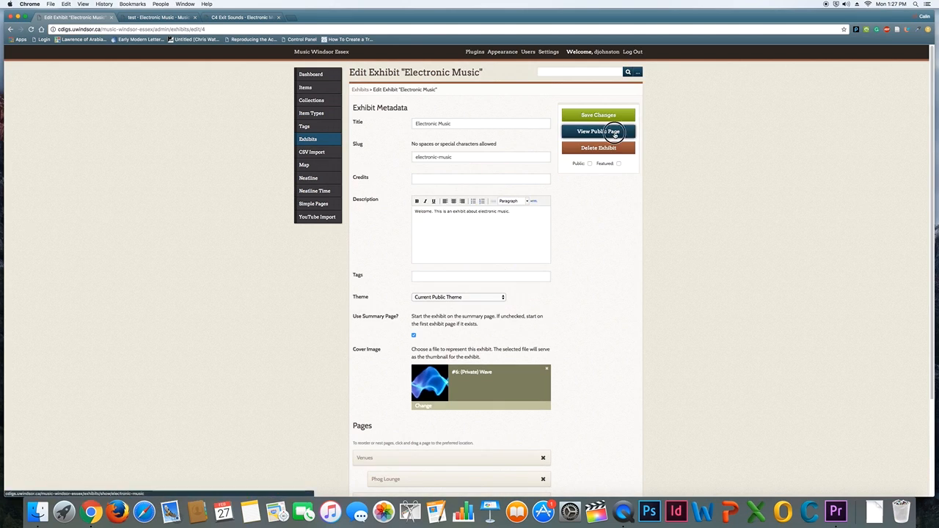
{"action": "left_click", "coordinate": [599, 131]}
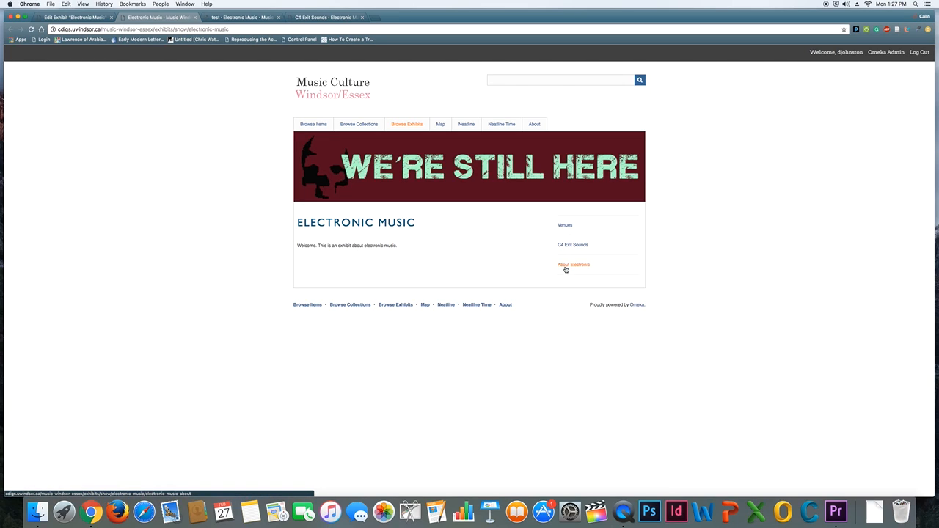
{"action": "mouse_move", "coordinate": [566, 226]}
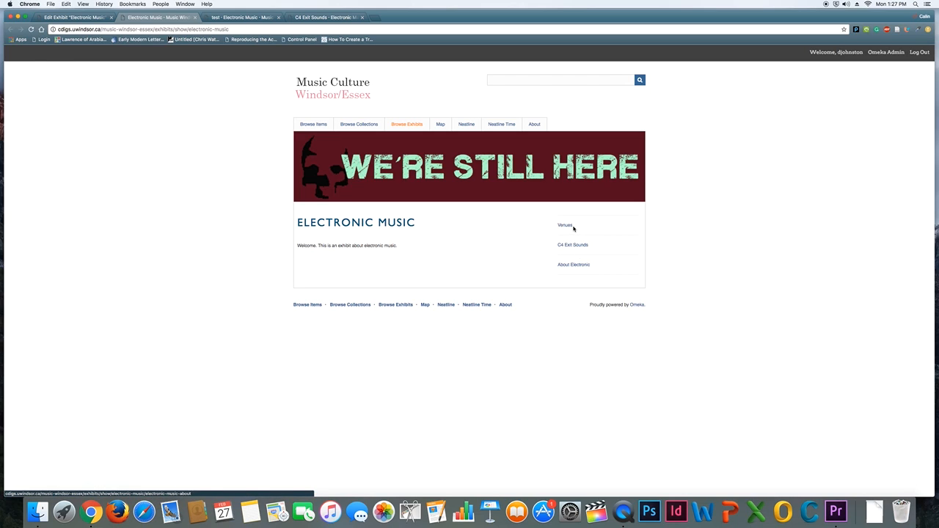
{"action": "left_click", "coordinate": [565, 225]}
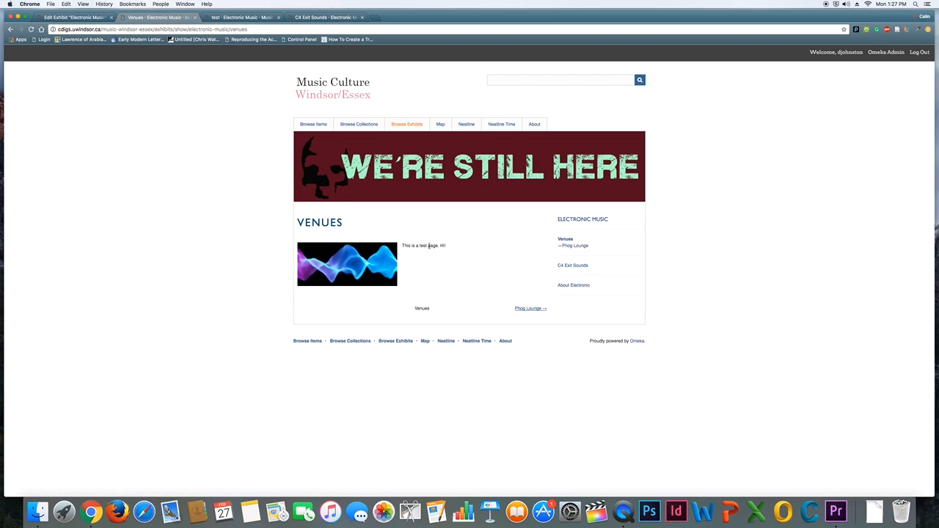
{"action": "left_click", "coordinate": [528, 308]}
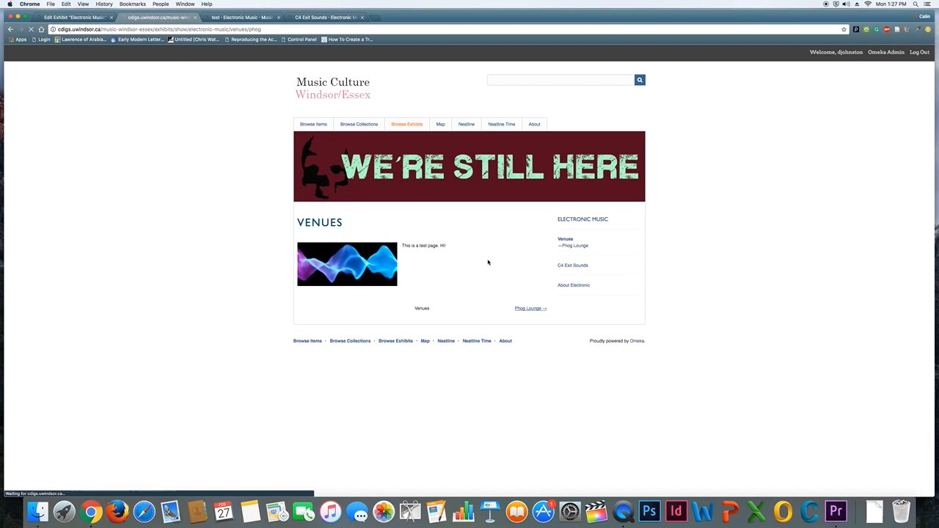
{"action": "left_click", "coordinate": [529, 308]}
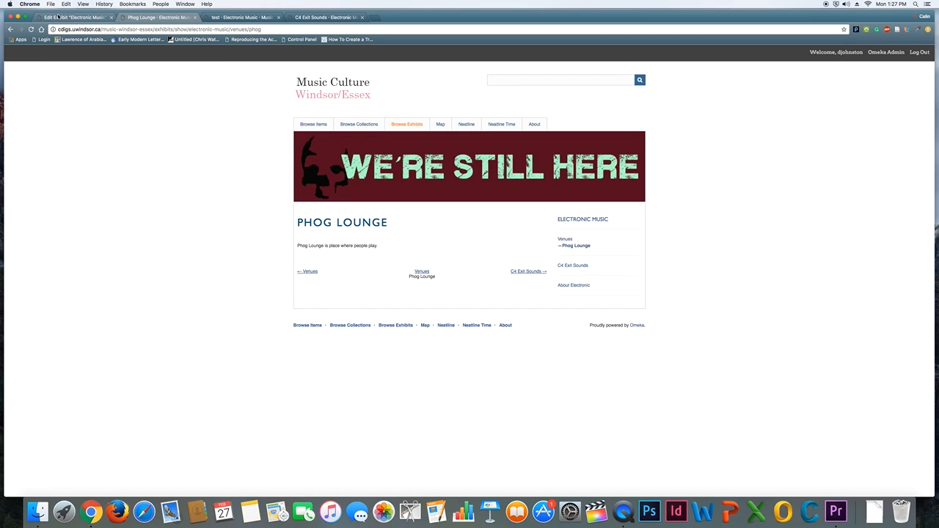
Step: Switch back to the Edit Exhibit tab
{"action": "left_click", "coordinate": [73, 17]}
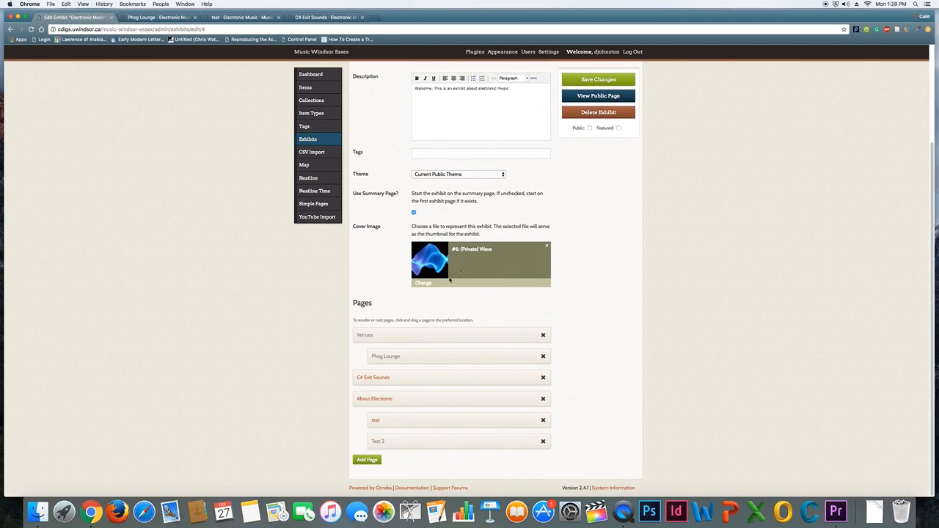
{"action": "mouse_move", "coordinate": [583, 325]}
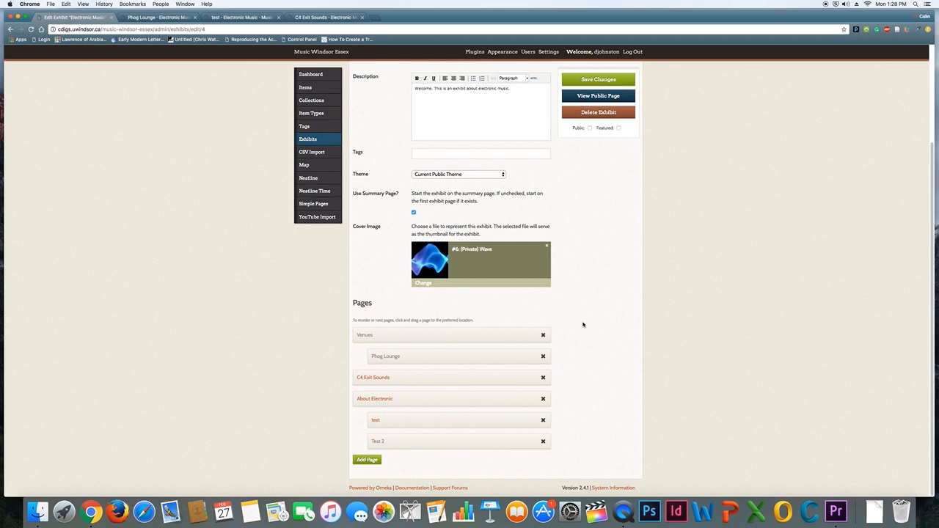
{"action": "mouse_move", "coordinate": [455, 412]}
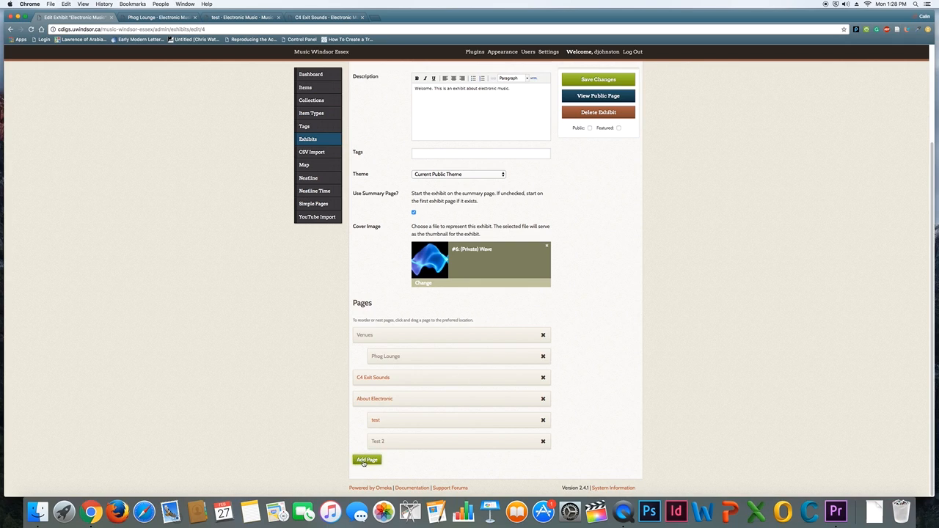
Step: Start a new exhibit page, trying File with Text and Gallery layouts before choosing Text
{"action": "left_click", "coordinate": [366, 460]}
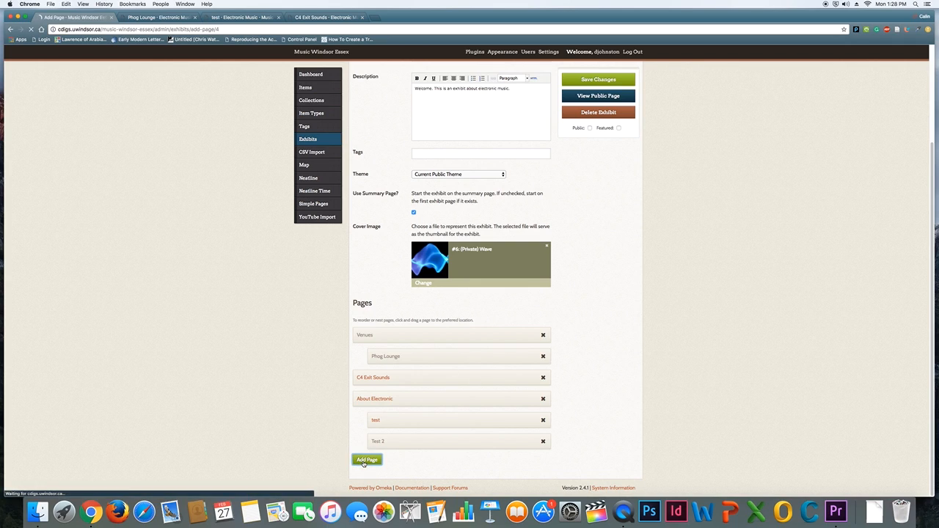
{"action": "left_click", "coordinate": [367, 459]}
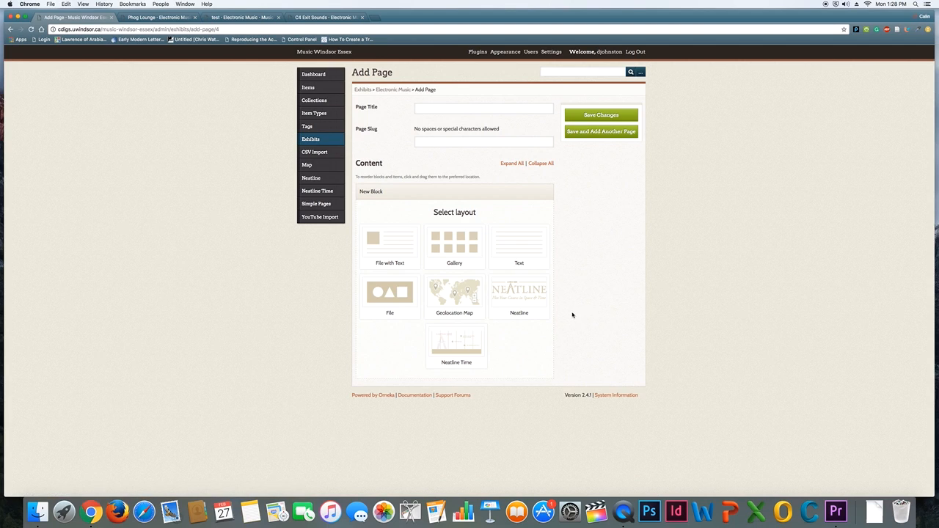
{"action": "left_click", "coordinate": [390, 245]}
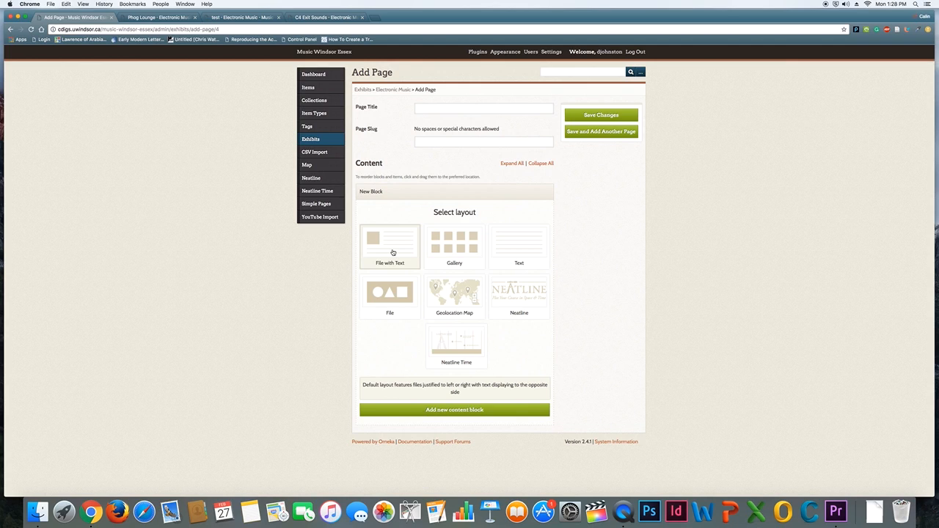
{"action": "mouse_move", "coordinate": [376, 252]}
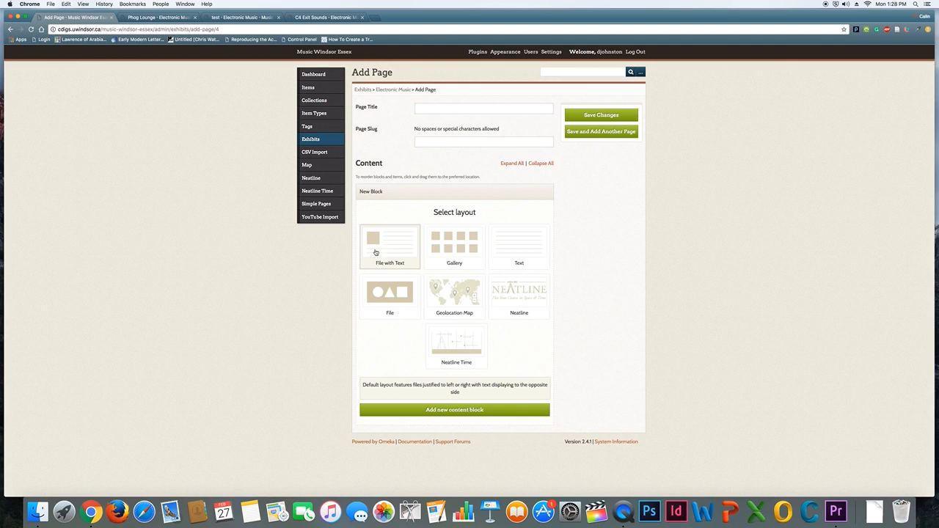
{"action": "mouse_move", "coordinate": [381, 262]}
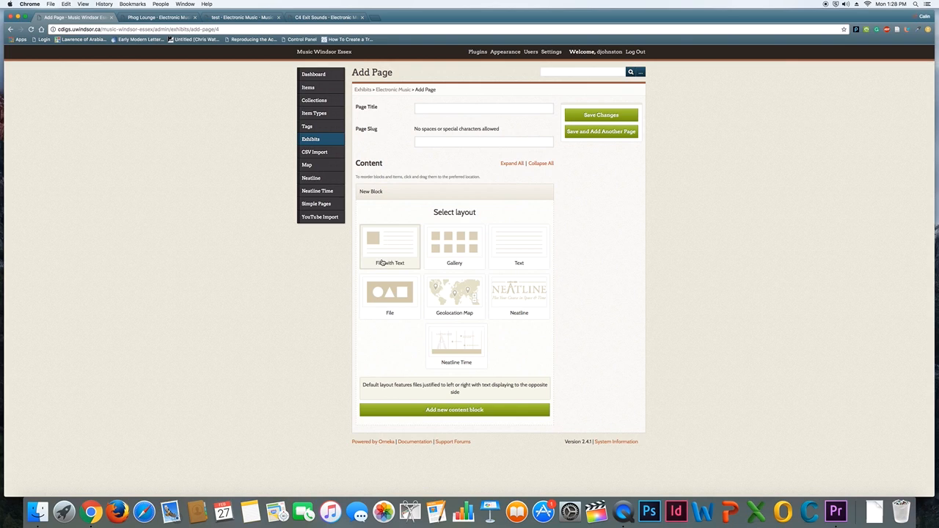
{"action": "left_click", "coordinate": [454, 246]}
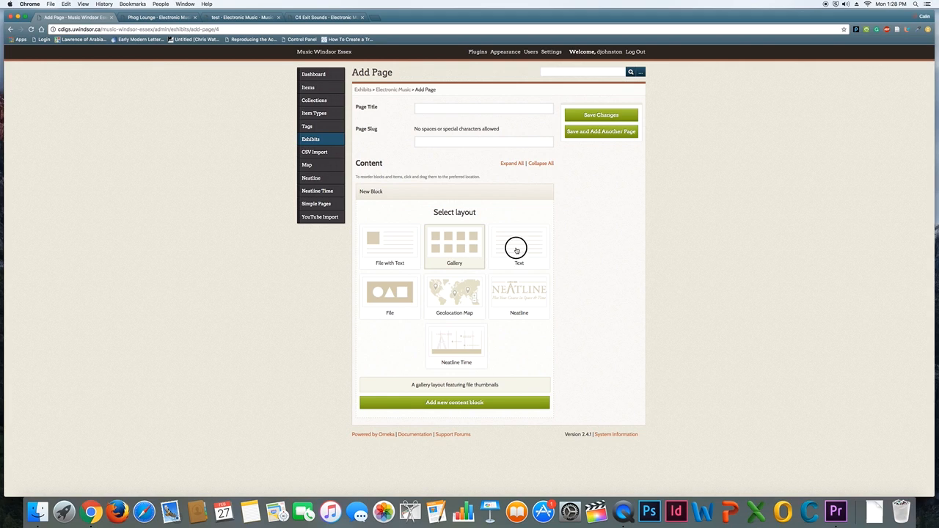
{"action": "left_click", "coordinate": [518, 247]}
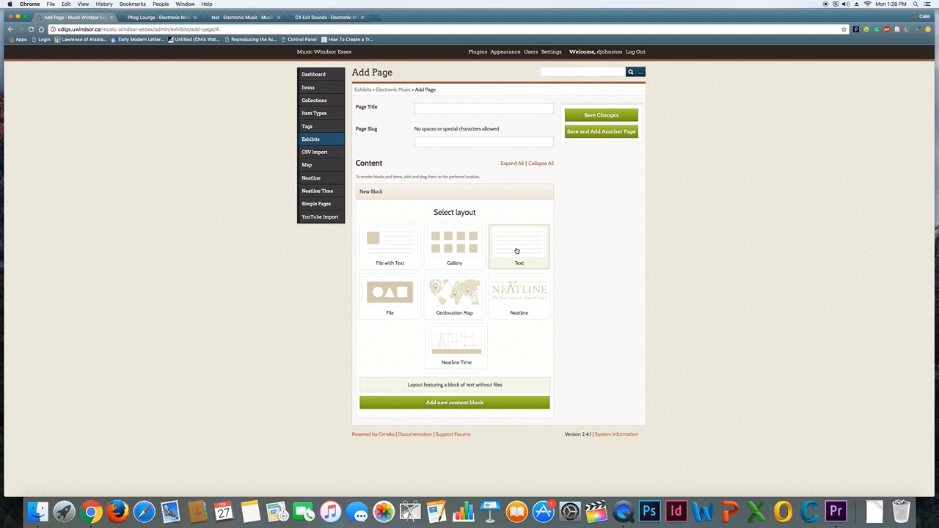
{"action": "left_click", "coordinate": [519, 246]}
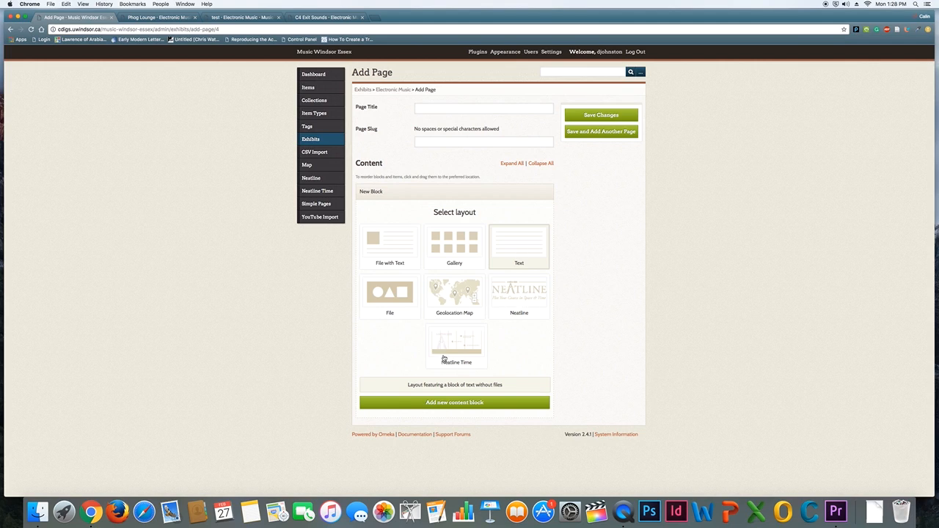
{"action": "mouse_move", "coordinate": [457, 309]}
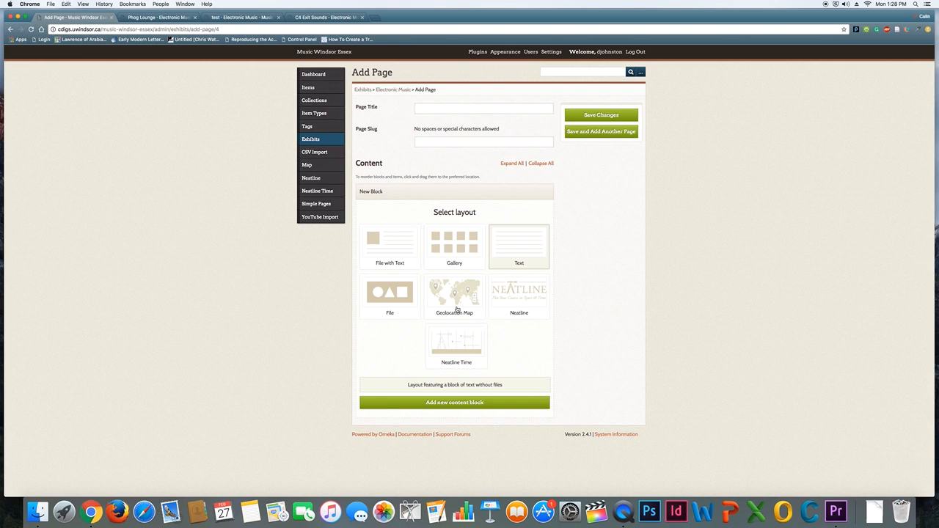
{"action": "mouse_move", "coordinate": [524, 298]}
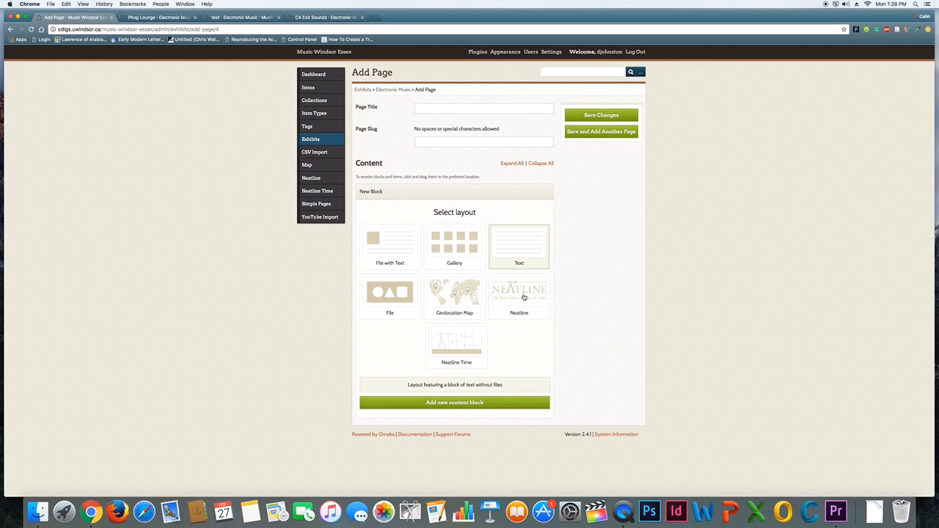
{"action": "mouse_move", "coordinate": [470, 348]}
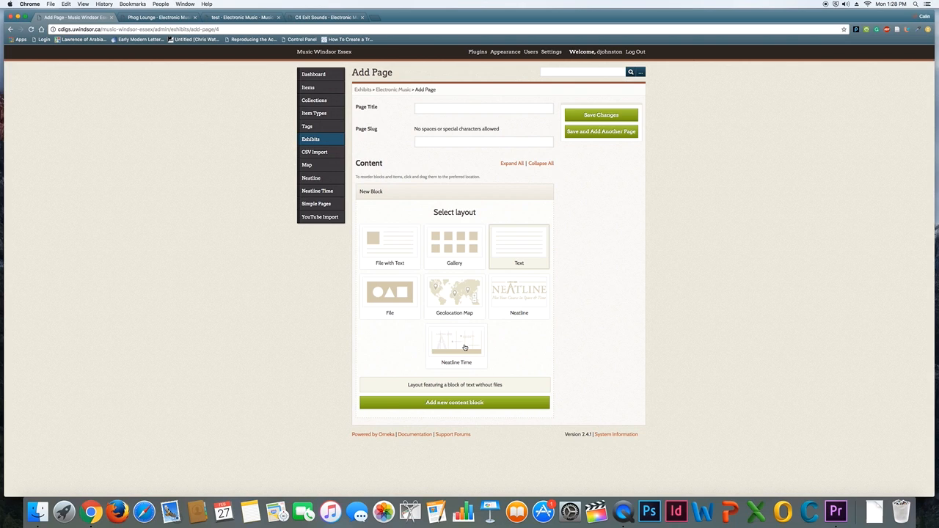
{"action": "mouse_move", "coordinate": [462, 349]}
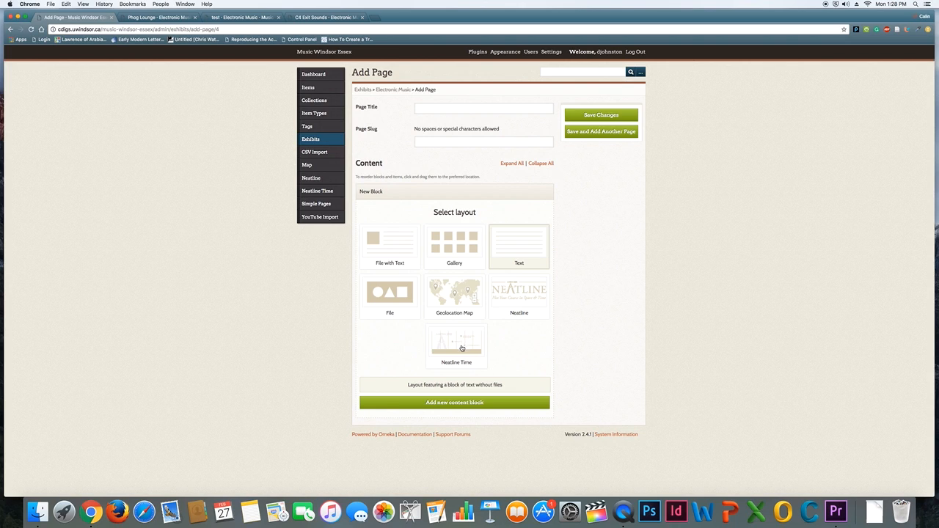
{"action": "mouse_move", "coordinate": [417, 348]}
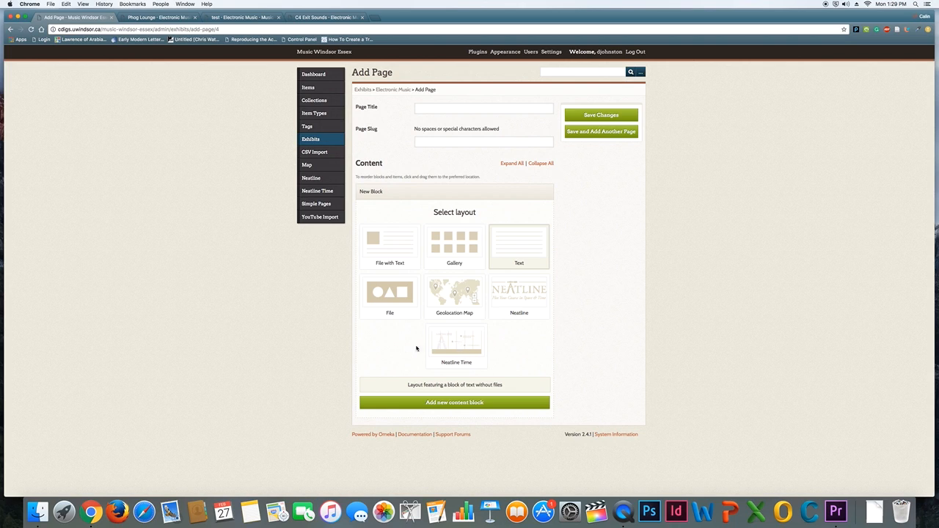
{"action": "mouse_move", "coordinate": [483, 350]}
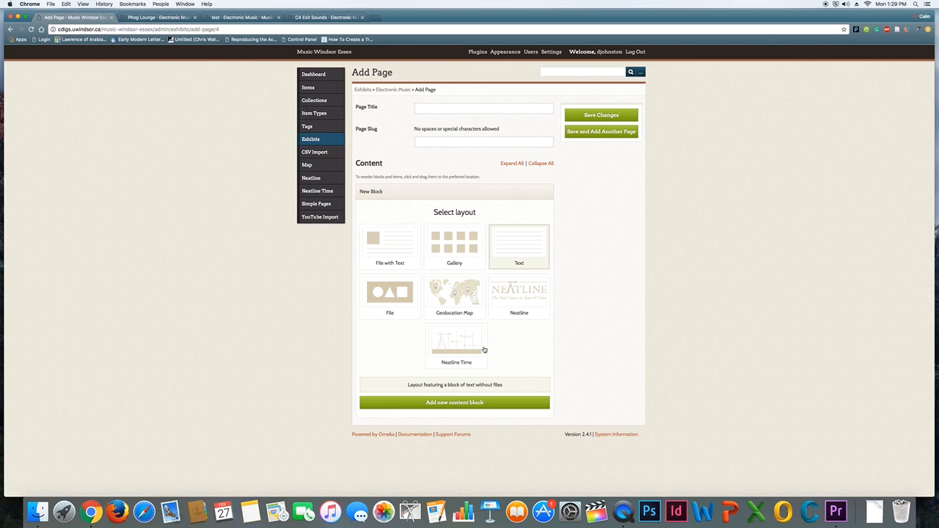
{"action": "mouse_move", "coordinate": [525, 334]}
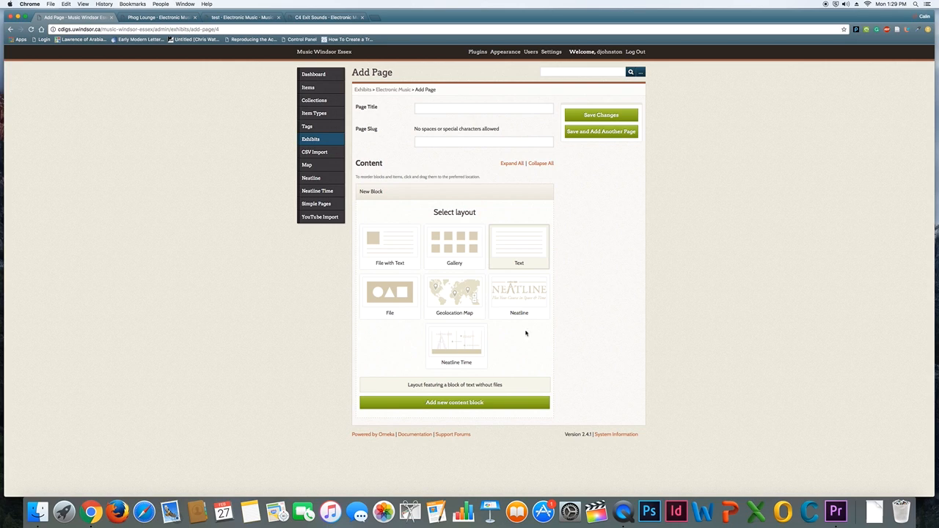
{"action": "mouse_move", "coordinate": [506, 325]}
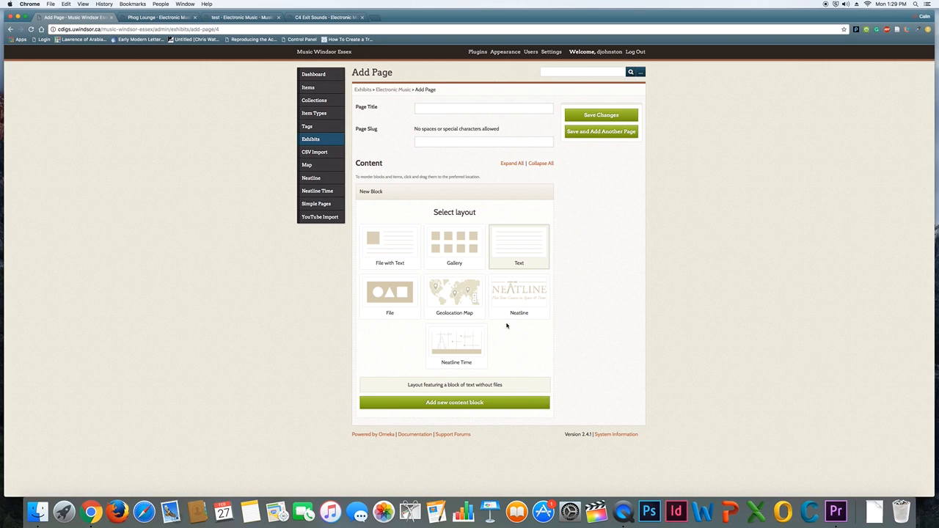
Step: Title the new page 'Test 3' with slug test-3 and add a File with Text block
{"action": "left_click", "coordinate": [484, 108]}
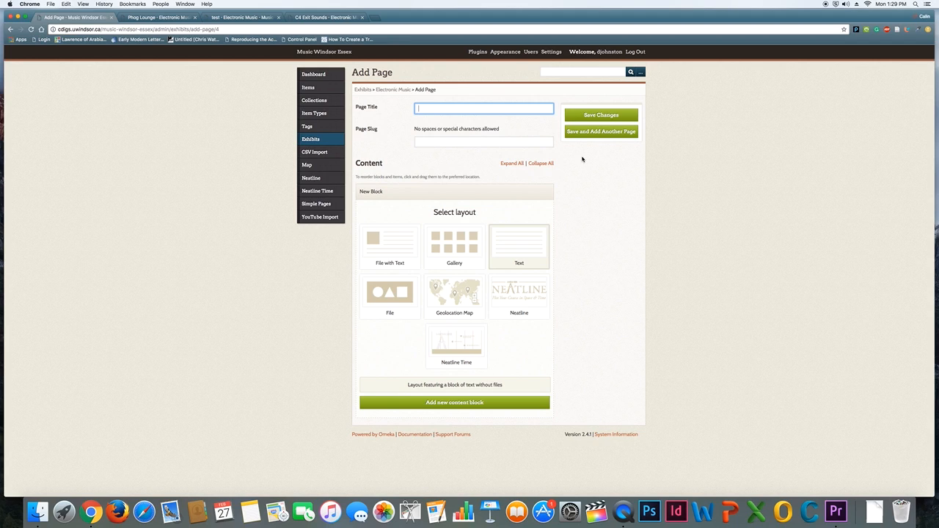
{"action": "type", "text": "Test 3"}
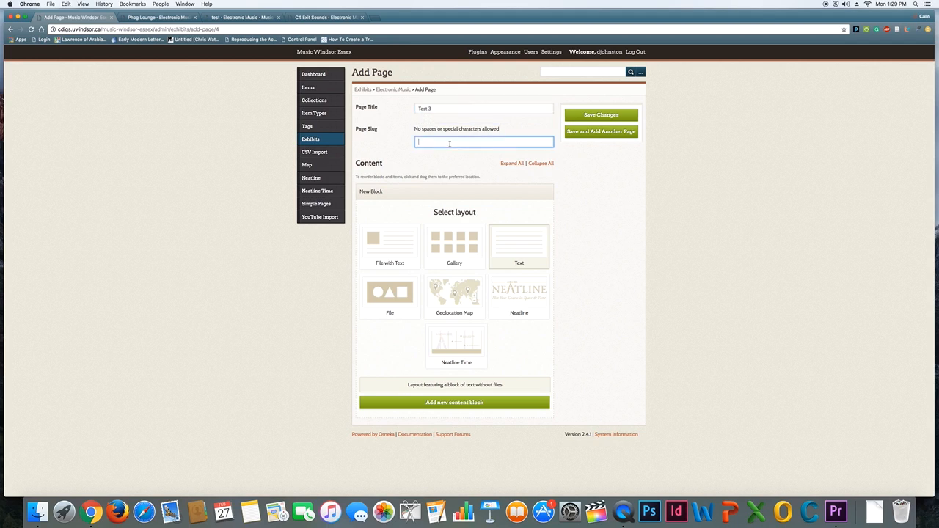
{"action": "type", "text": "test-3"}
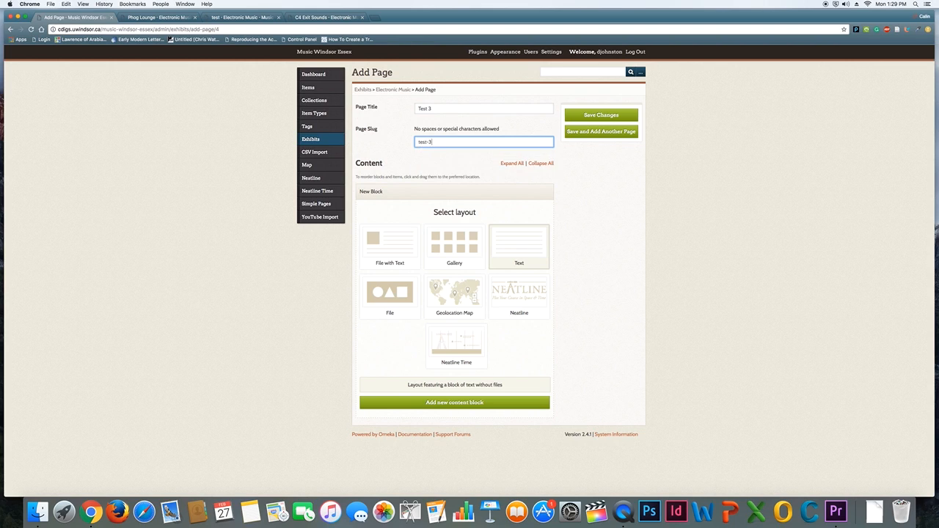
{"action": "mouse_move", "coordinate": [396, 248]}
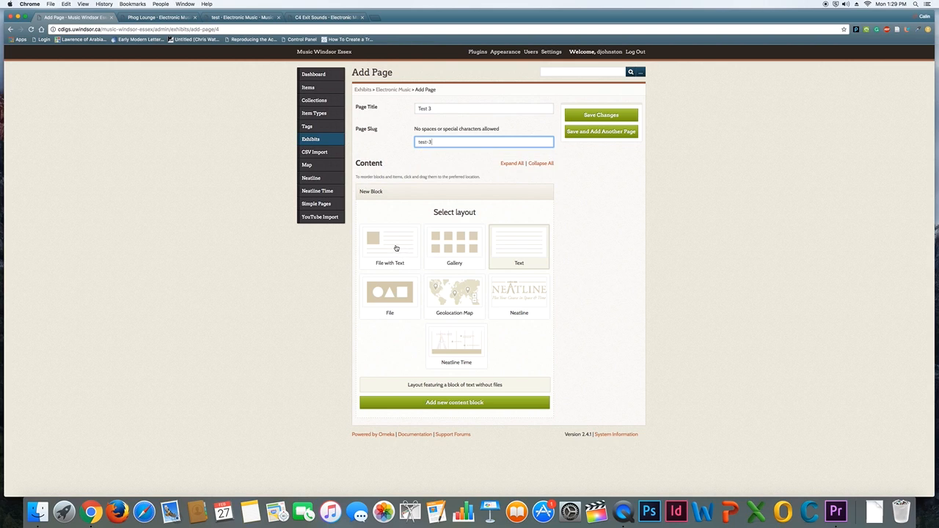
{"action": "left_click", "coordinate": [390, 246]}
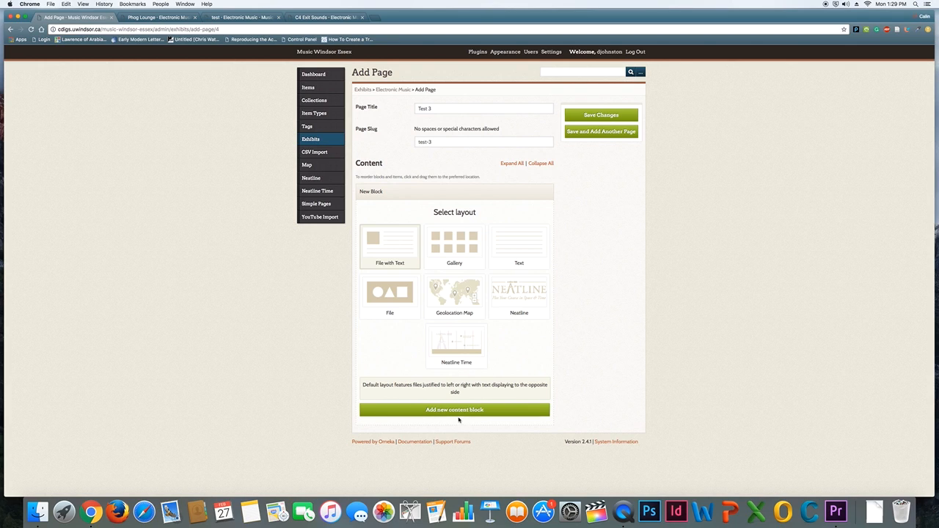
{"action": "left_click", "coordinate": [389, 245]}
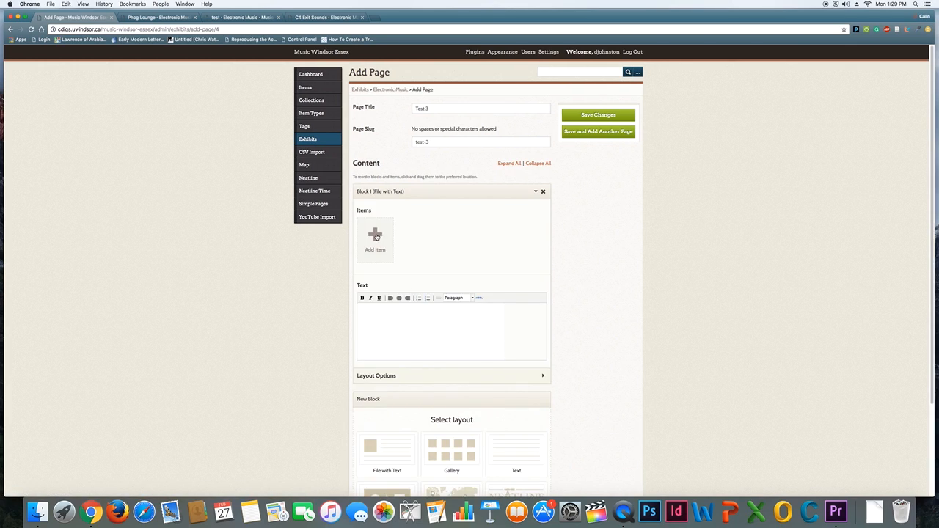
{"action": "mouse_move", "coordinate": [376, 236]}
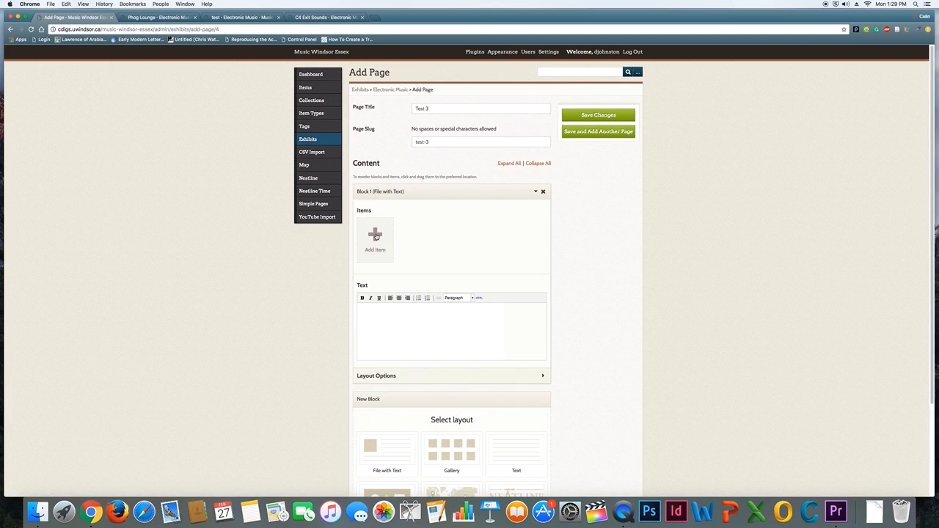
Step: Attach the Exit Sounds Cover item to the block after filtering by Rock Music Downtown
{"action": "left_click", "coordinate": [374, 235]}
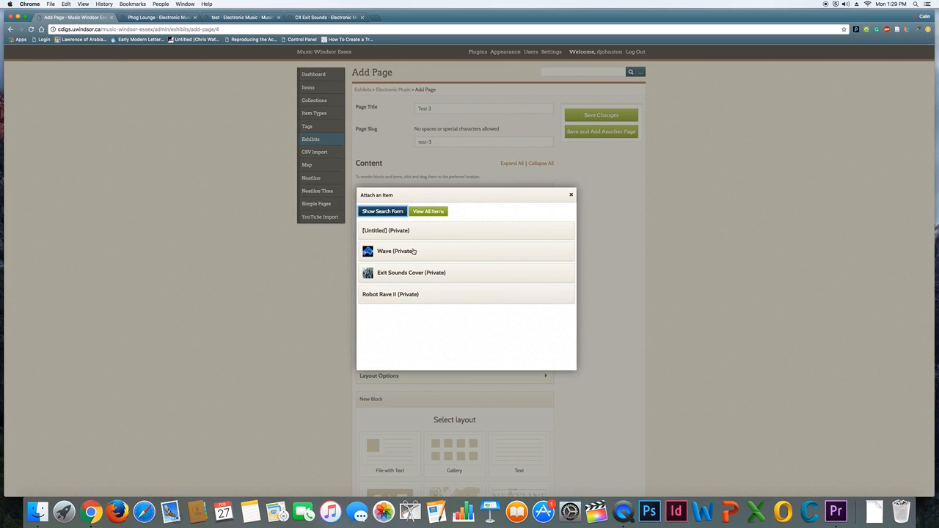
{"action": "mouse_move", "coordinate": [457, 272]}
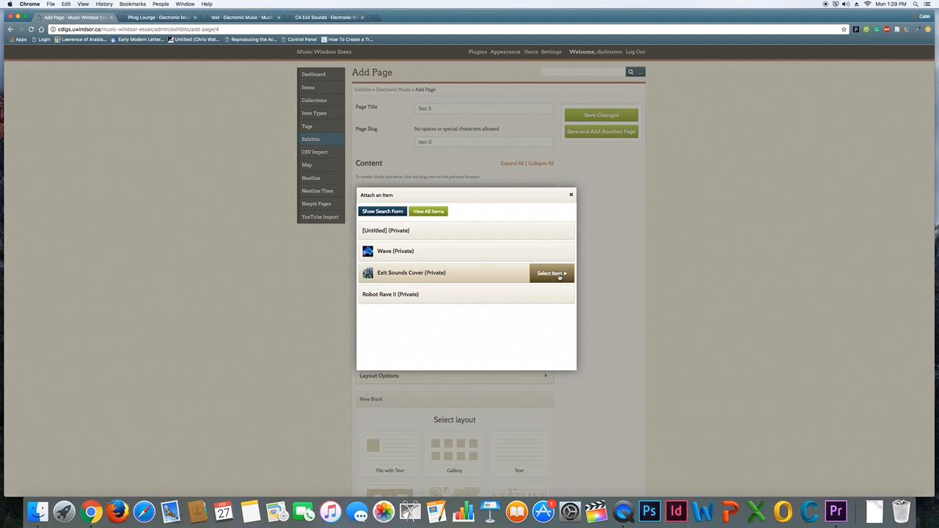
{"action": "mouse_move", "coordinate": [402, 351]}
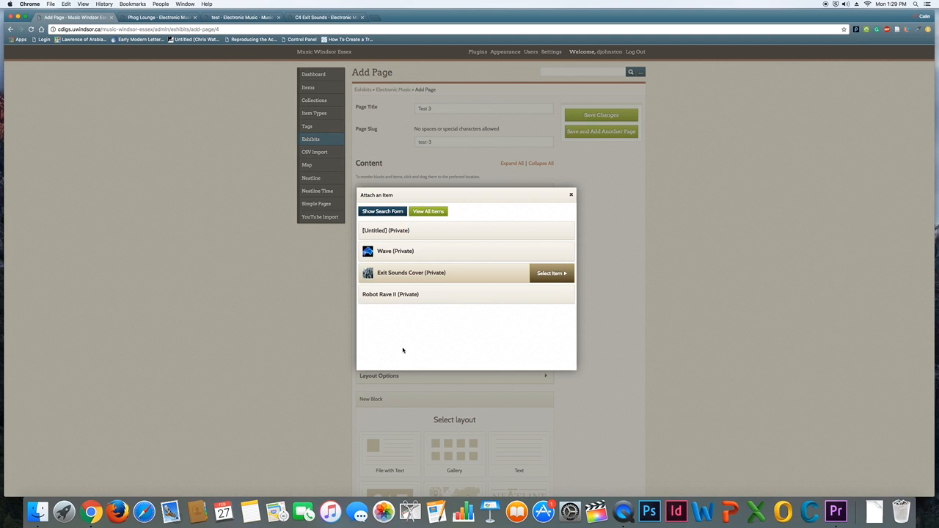
{"action": "mouse_move", "coordinate": [424, 336]}
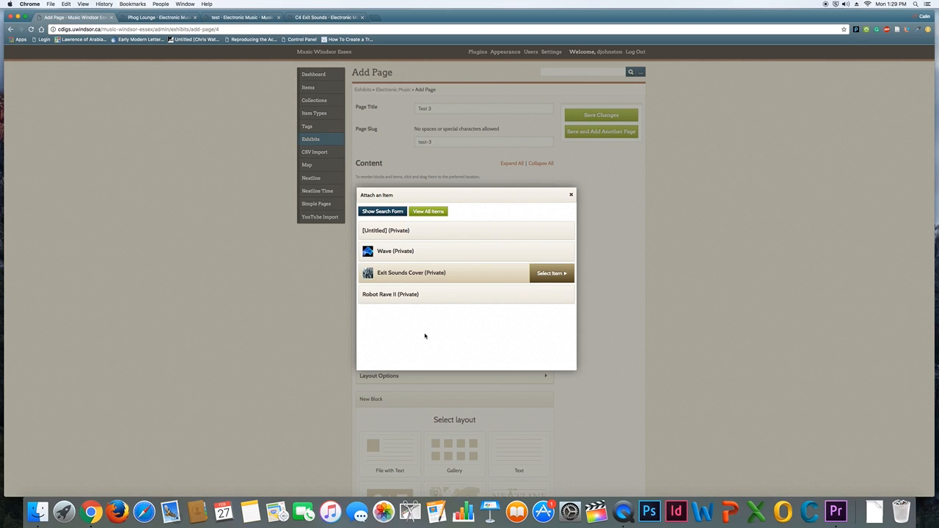
{"action": "mouse_move", "coordinate": [431, 330]}
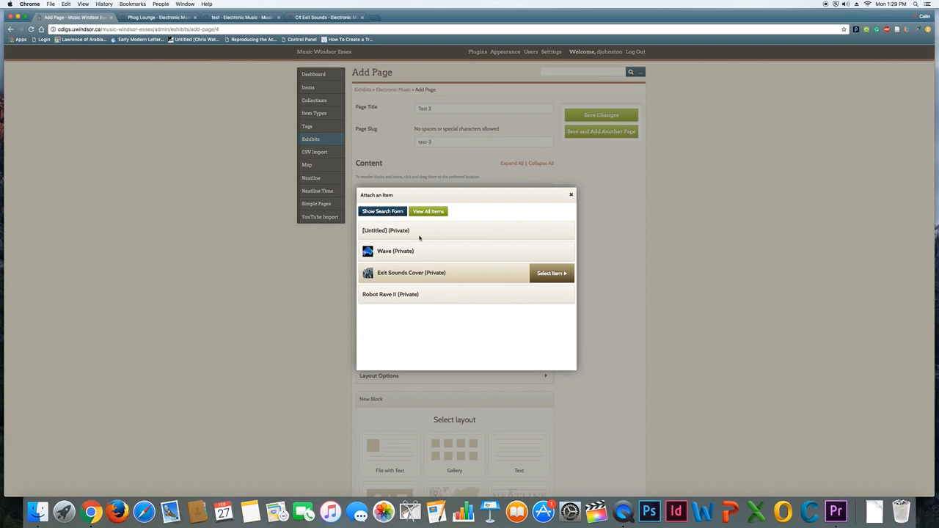
{"action": "left_click", "coordinate": [382, 212]}
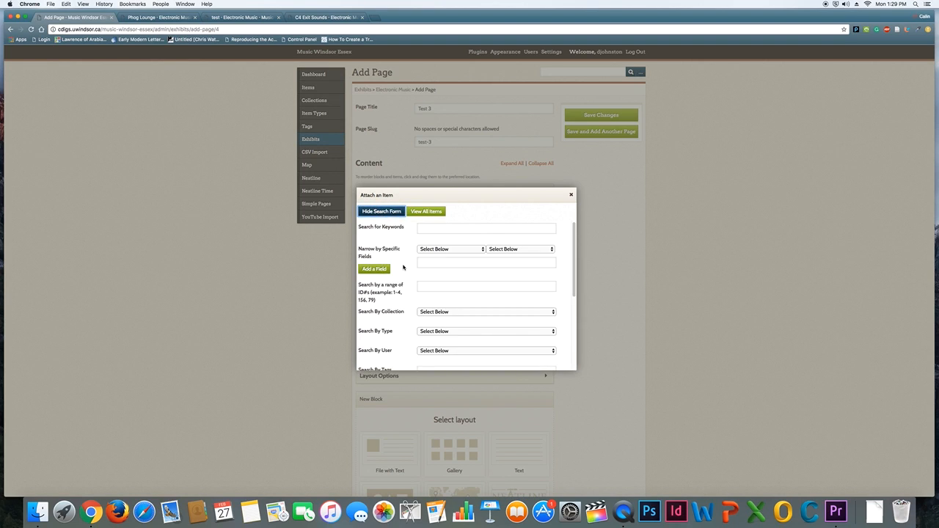
{"action": "left_click", "coordinate": [484, 311]}
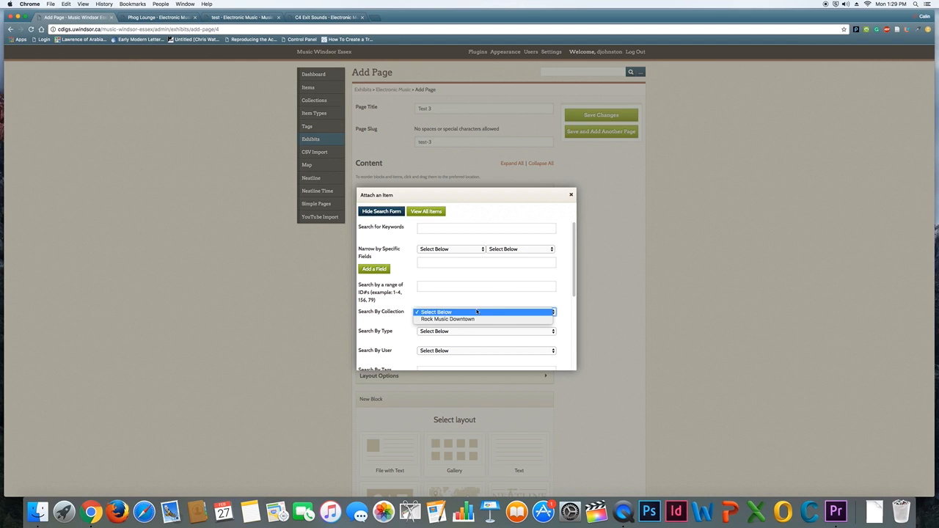
{"action": "left_click", "coordinate": [447, 319]}
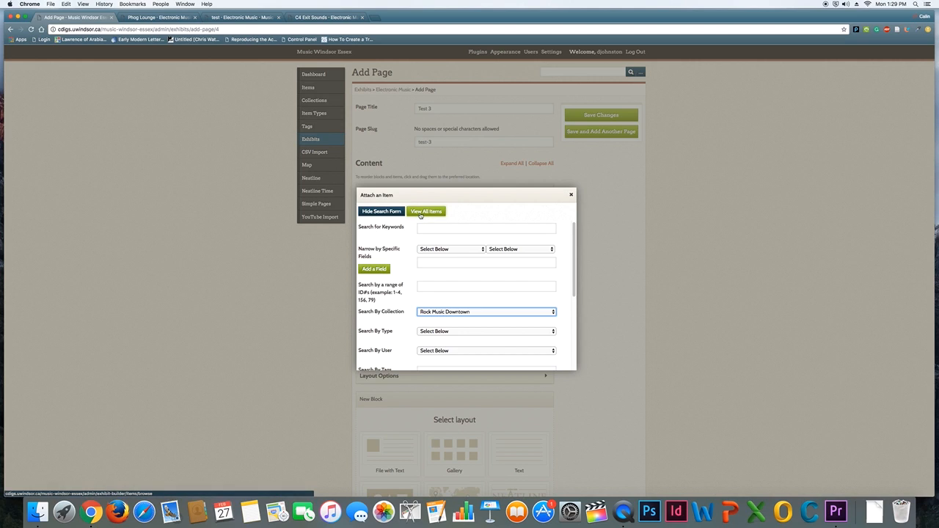
{"action": "left_click", "coordinate": [427, 211]}
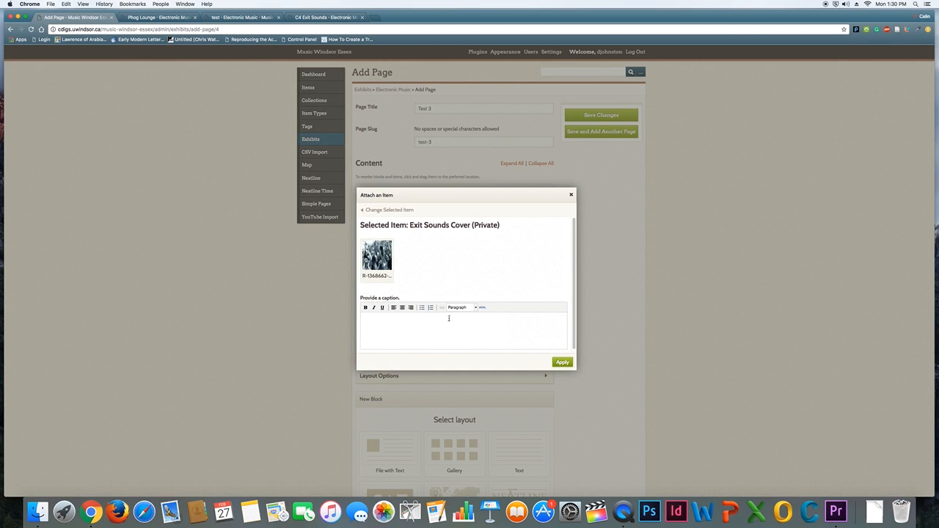
{"action": "left_click", "coordinate": [561, 361]}
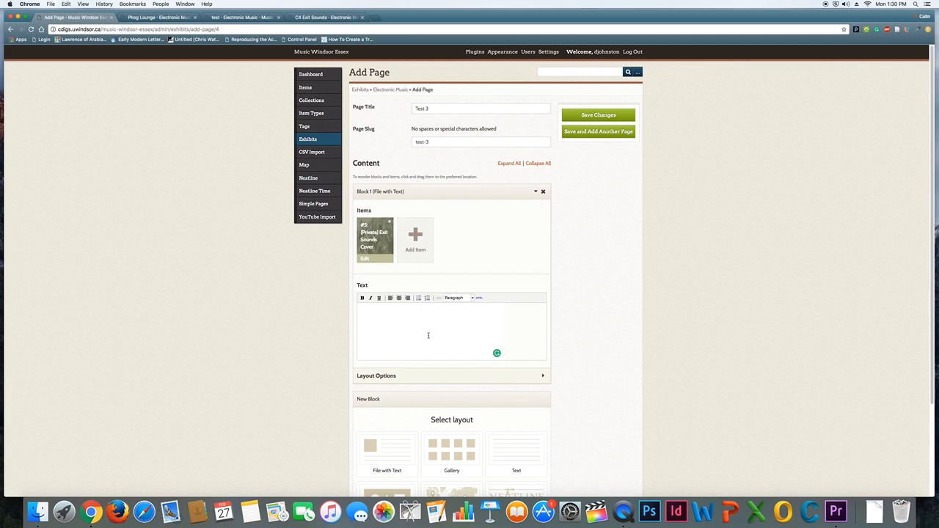
Step: Add the caption 'This is an album cover.' beside the attached Exit Sounds Cover item
{"action": "type", "text": "This is an album cover."}
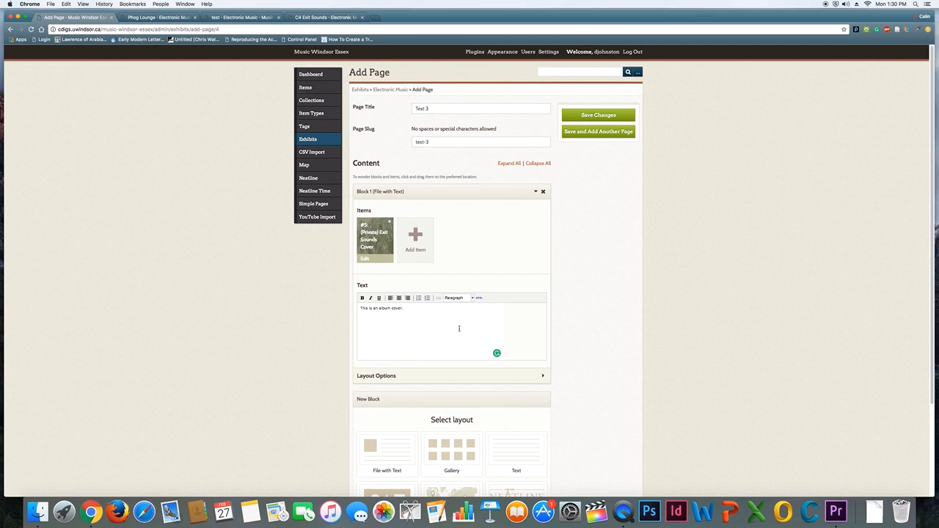
{"action": "scroll", "scroll_direction": "down", "scroll_amount": 3}
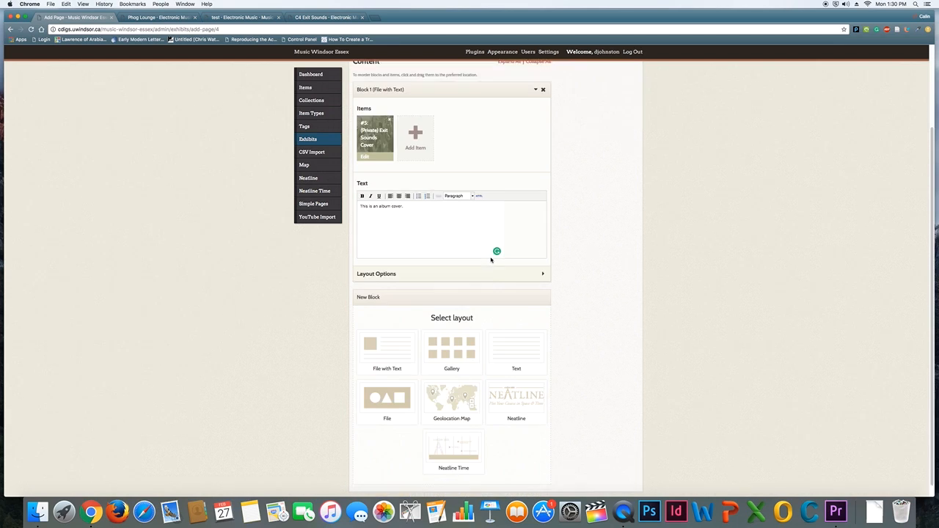
Step: Save the new Test 3 page with its attached item and caption
{"action": "scroll", "scroll_direction": "up", "scroll_amount": 3}
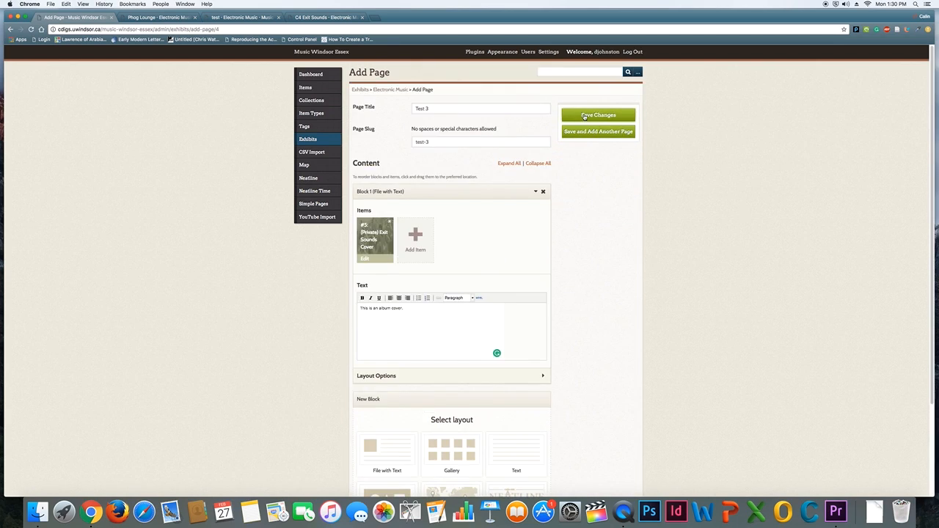
{"action": "left_click", "coordinate": [597, 115]}
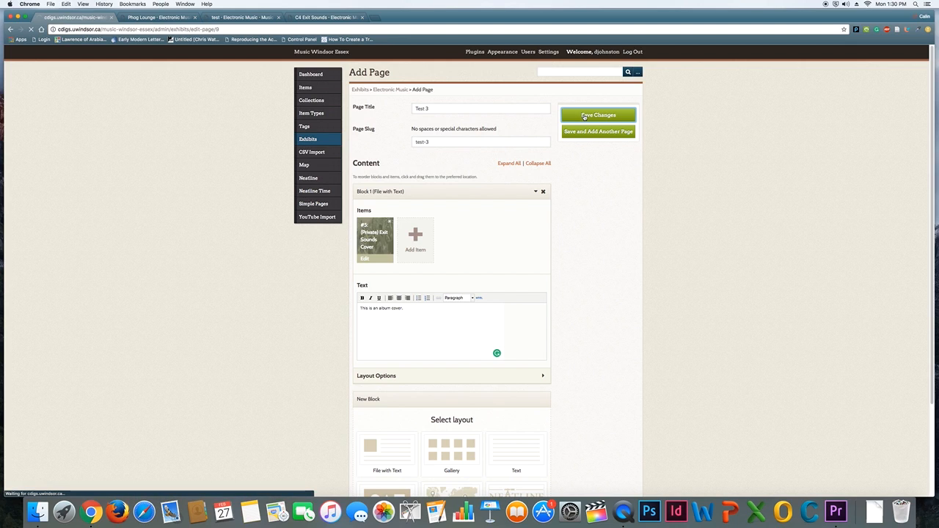
{"action": "left_click", "coordinate": [598, 115]}
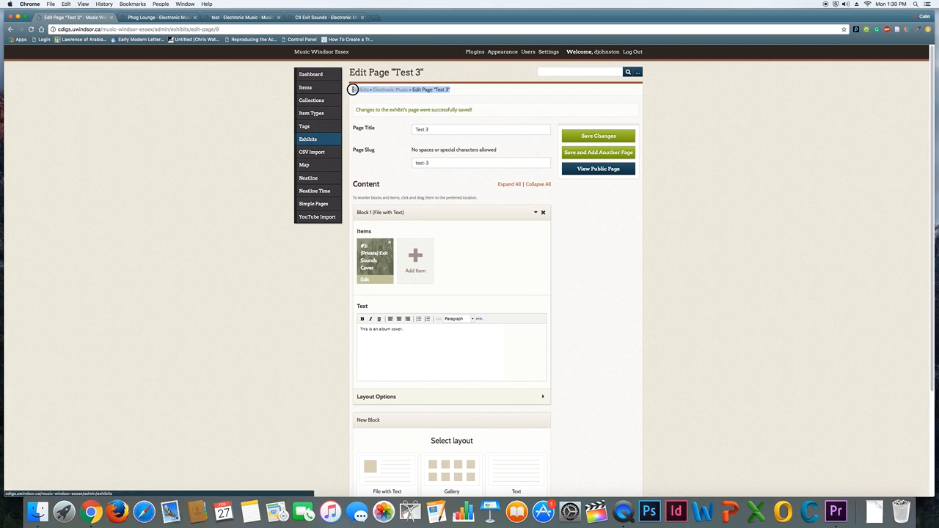
{"action": "mouse_move", "coordinate": [390, 89]}
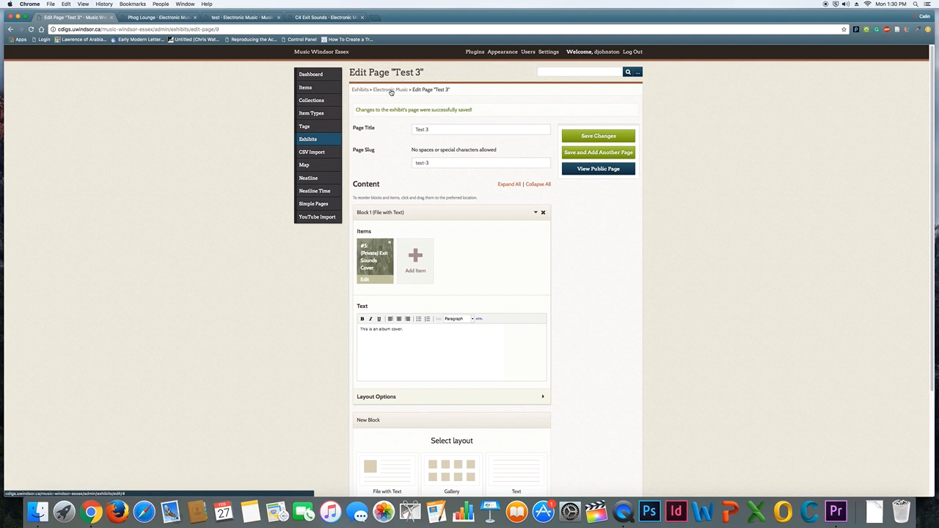
Step: Return to the Electronic Music exhibit and nest Test 3 under About Electronic
{"action": "left_click", "coordinate": [385, 89]}
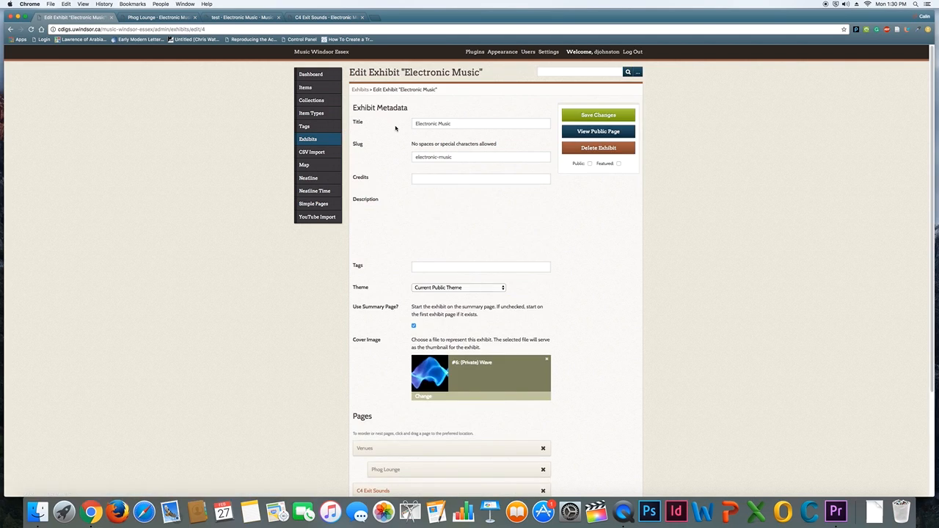
{"action": "scroll", "scroll_direction": "down", "scroll_amount": 3}
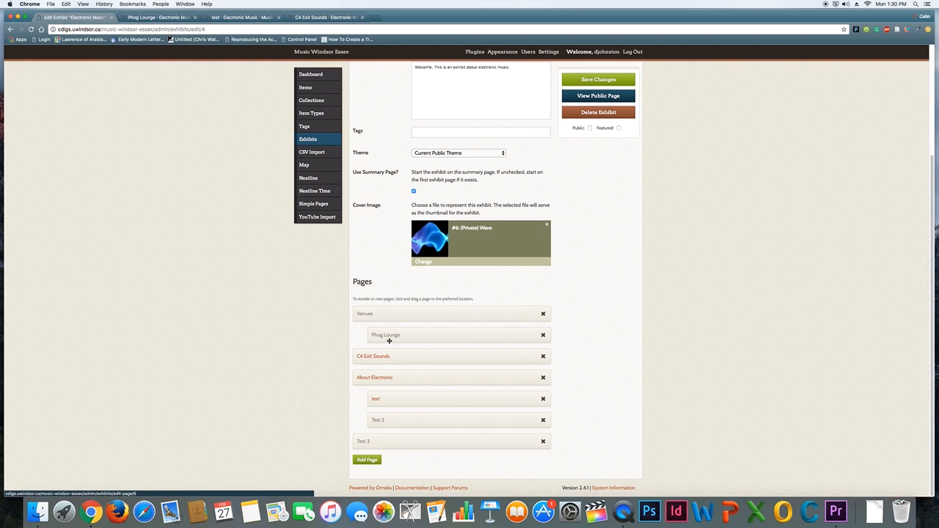
{"action": "mouse_move", "coordinate": [362, 330]}
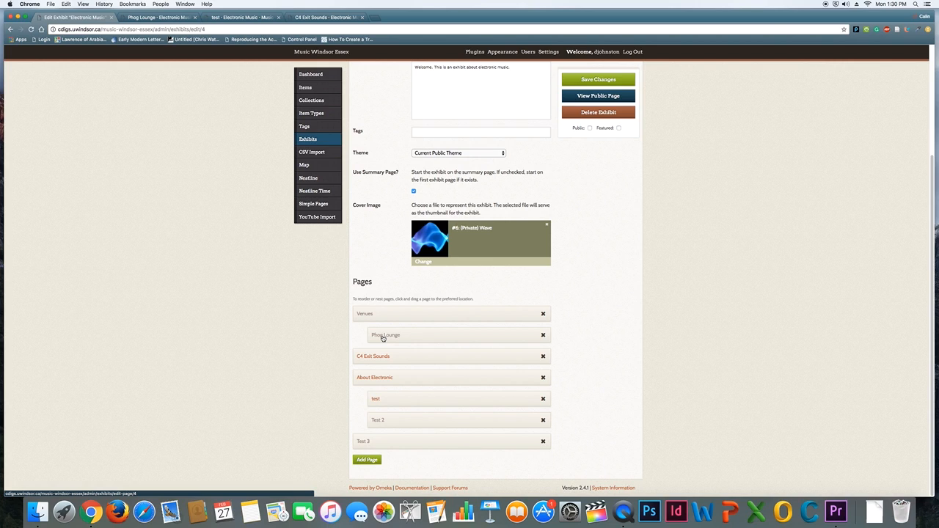
{"action": "mouse_move", "coordinate": [388, 405]}
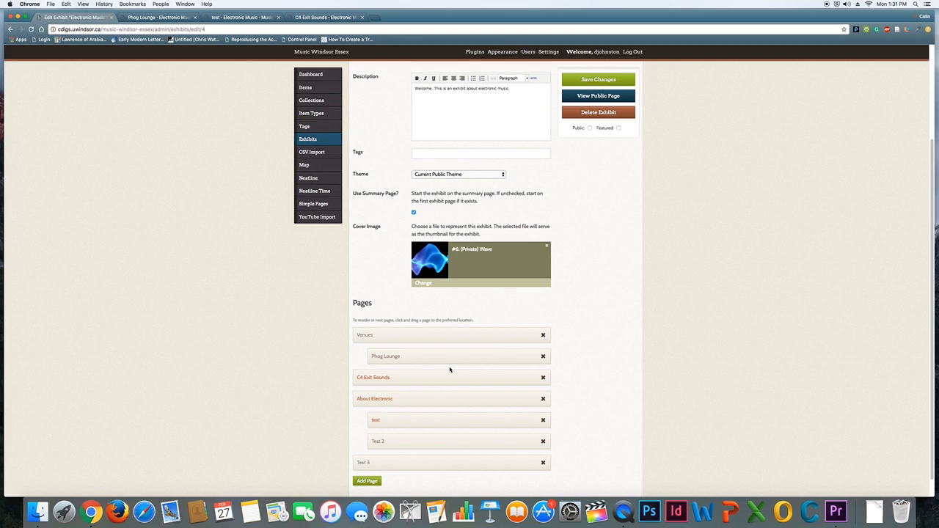
{"action": "scroll", "scroll_direction": "down", "scroll_amount": 3}
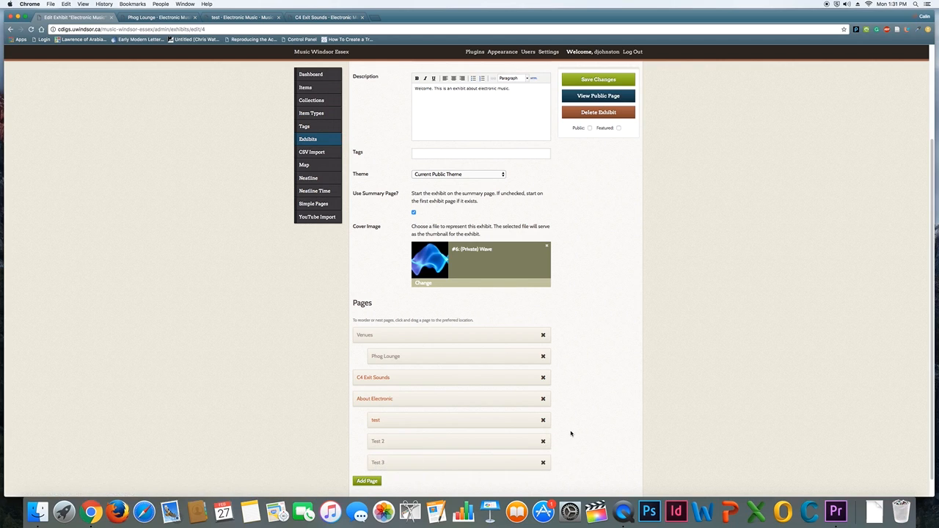
{"action": "scroll", "scroll_direction": "down", "scroll_amount": 3}
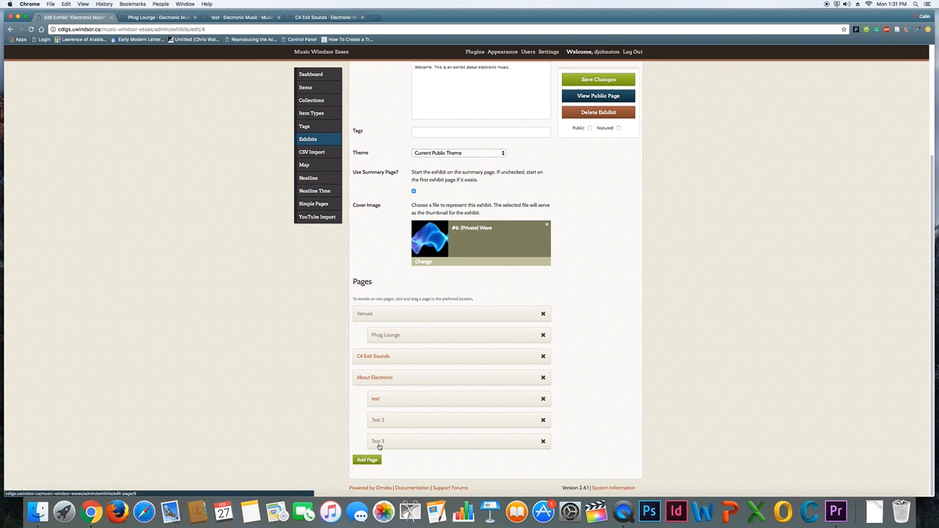
{"action": "mouse_move", "coordinate": [556, 368]}
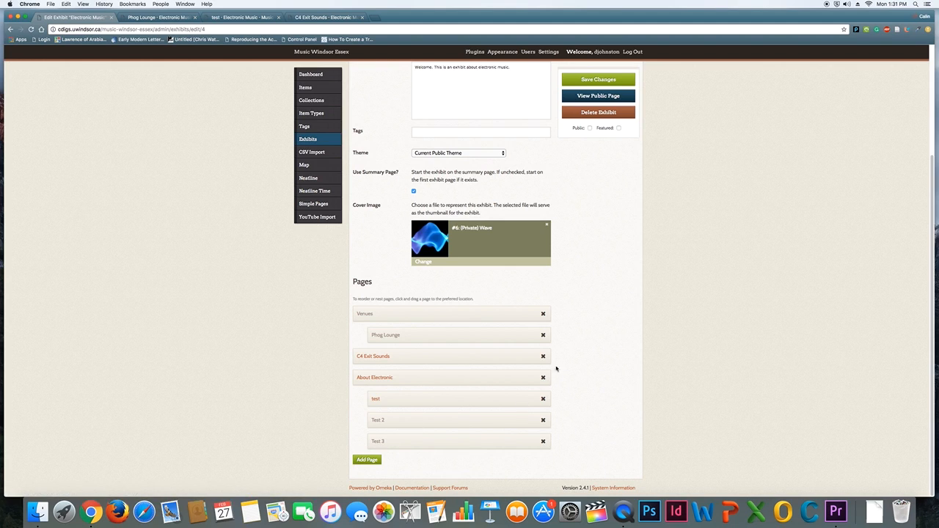
{"action": "left_click", "coordinate": [598, 79]}
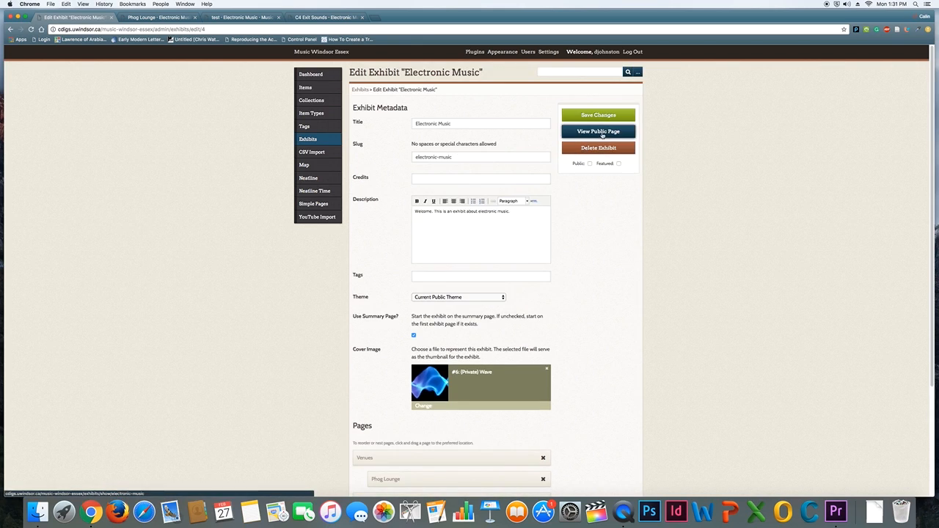
Step: On the public site, view About Electronic, then open C4 Exit Sounds and play its audio
{"action": "left_click", "coordinate": [598, 131]}
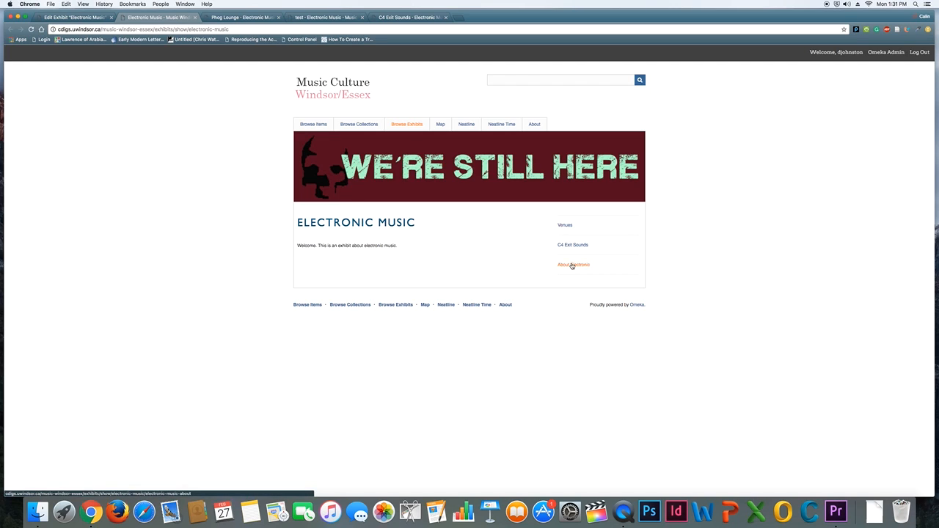
{"action": "left_click", "coordinate": [573, 265]}
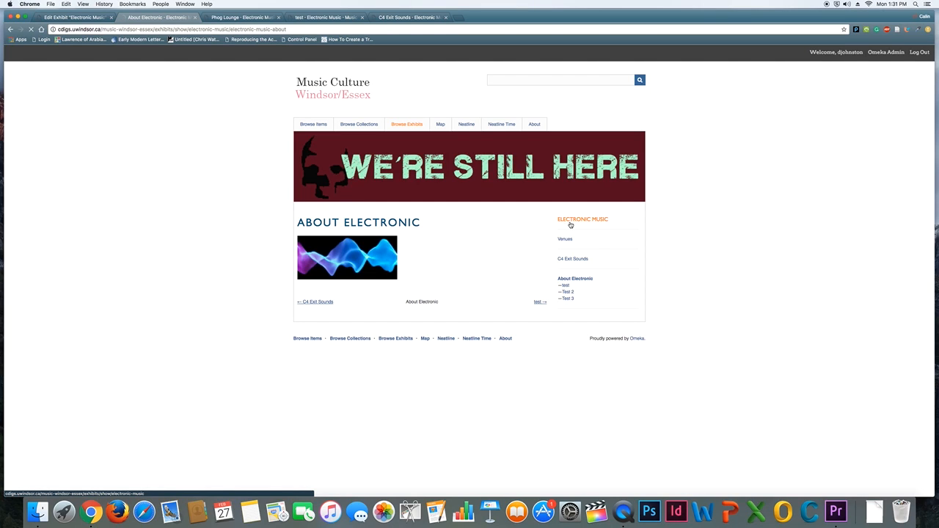
{"action": "left_click", "coordinate": [581, 218]}
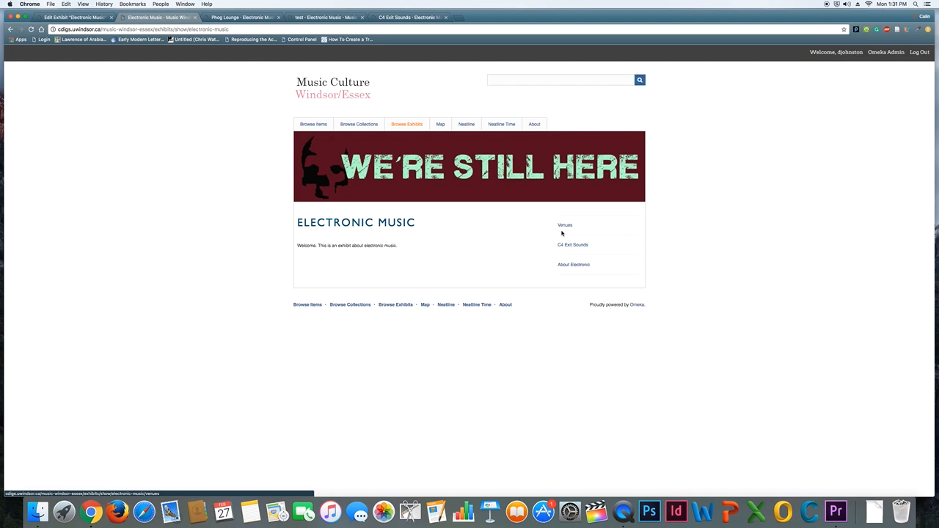
{"action": "left_click", "coordinate": [573, 244]}
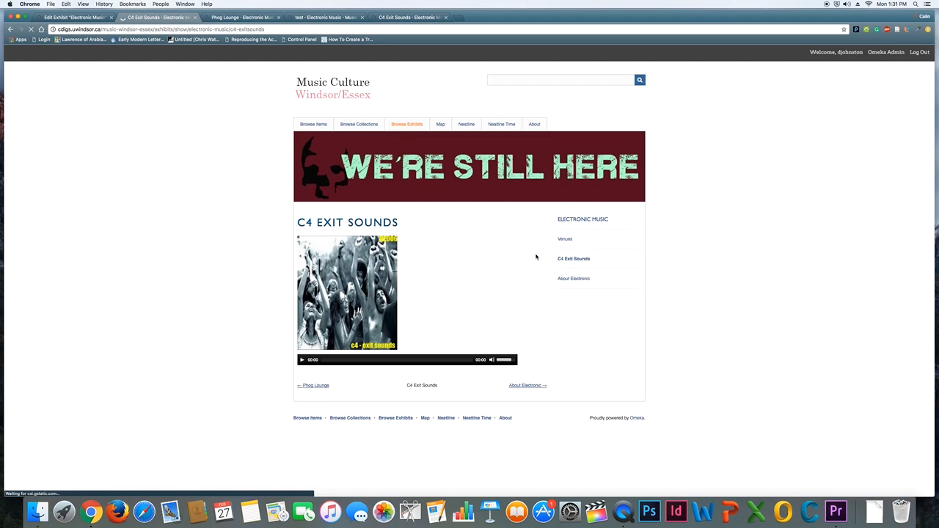
{"action": "left_click", "coordinate": [302, 359]}
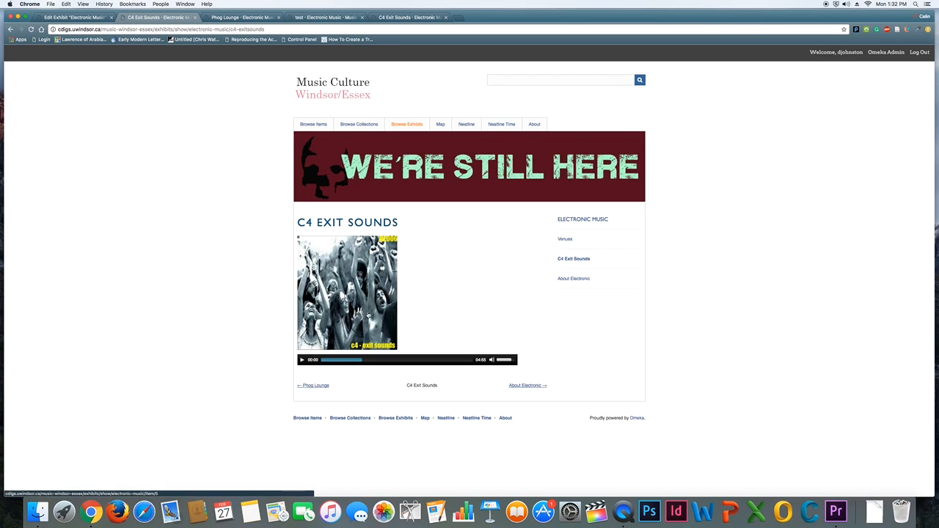
{"action": "mouse_move", "coordinate": [366, 315]}
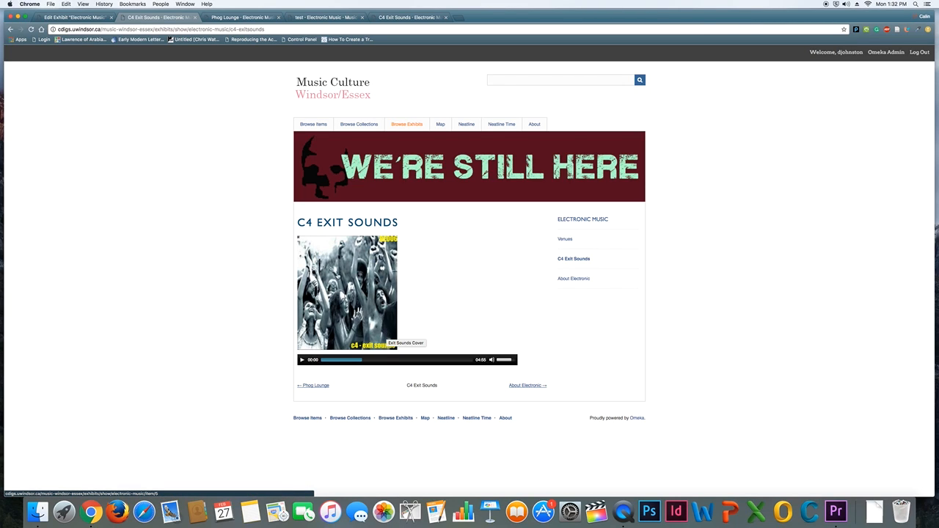
{"action": "mouse_move", "coordinate": [427, 349]}
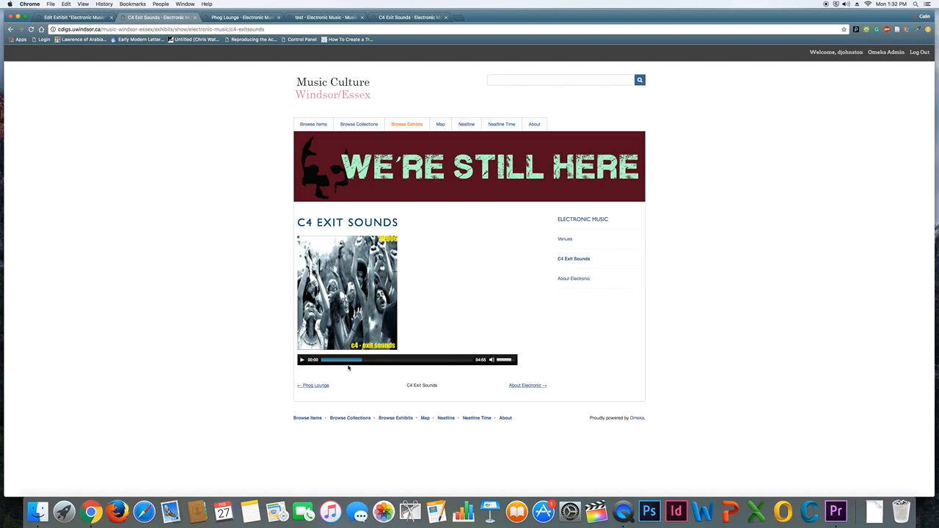
{"action": "mouse_move", "coordinate": [453, 360]}
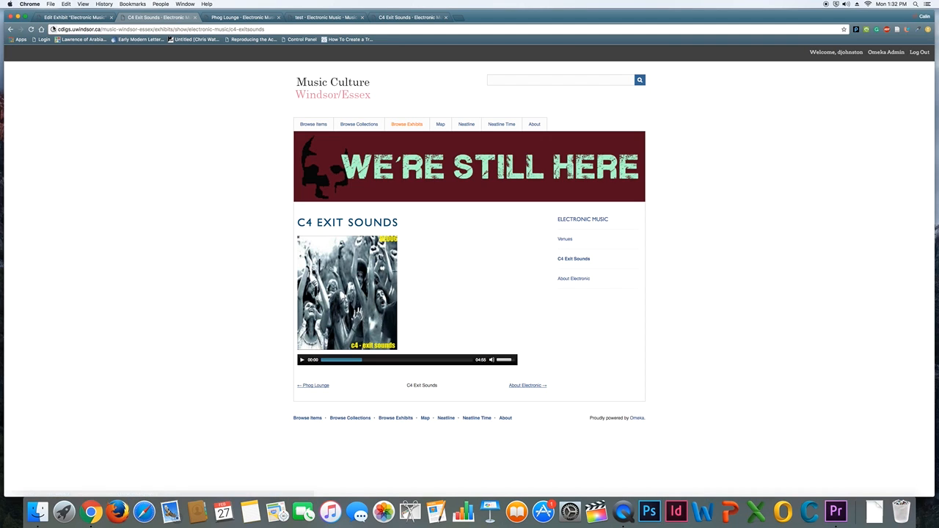
Step: Open the C4 Exit Sounds page editor showing its two-item File with Text block
{"action": "left_click", "coordinate": [73, 17]}
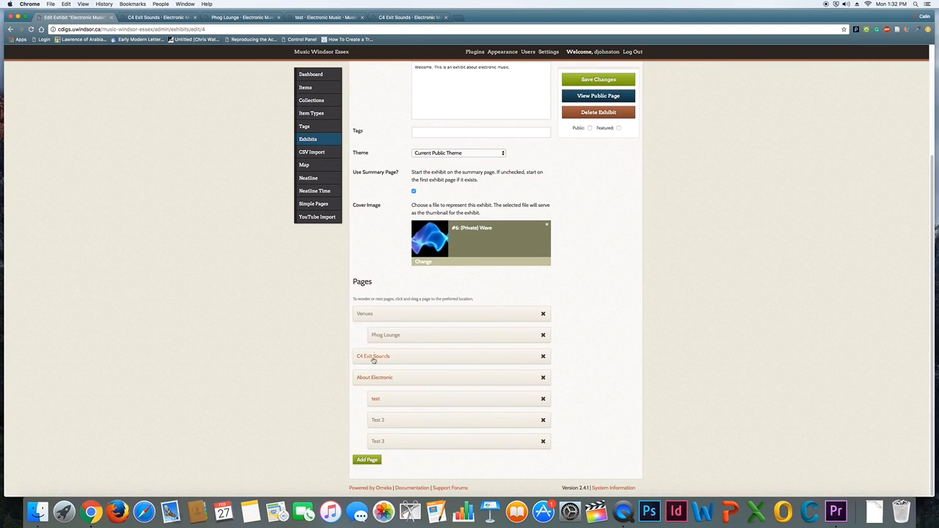
{"action": "left_click", "coordinate": [373, 355]}
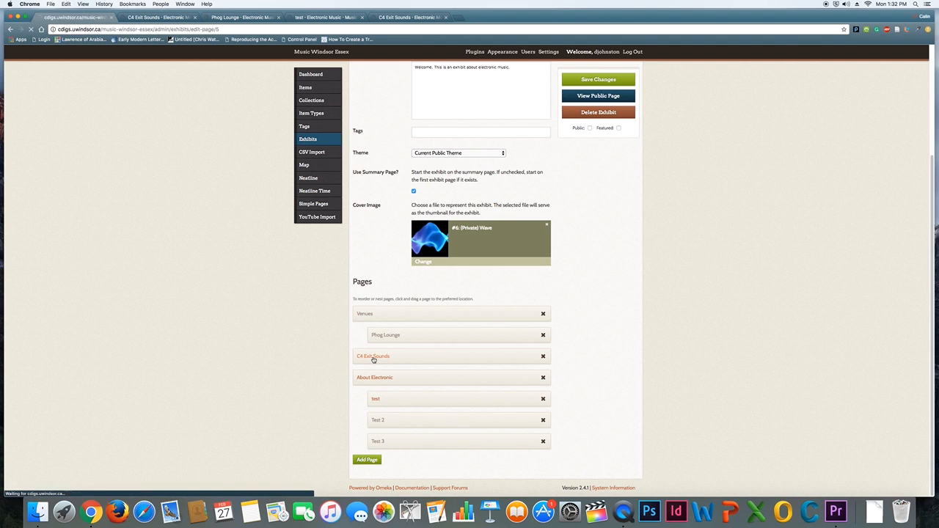
{"action": "left_click", "coordinate": [374, 357]}
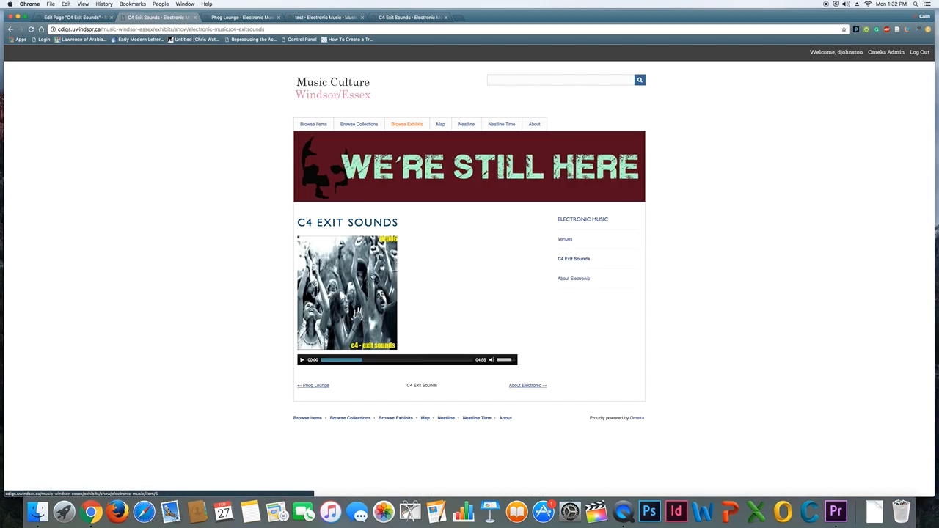
{"action": "mouse_move", "coordinate": [367, 366]}
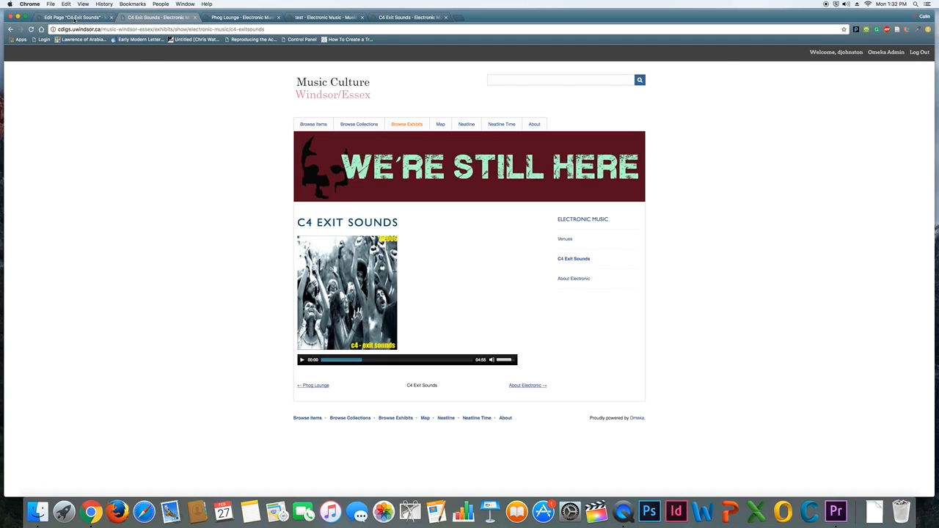
{"action": "left_click", "coordinate": [72, 17]}
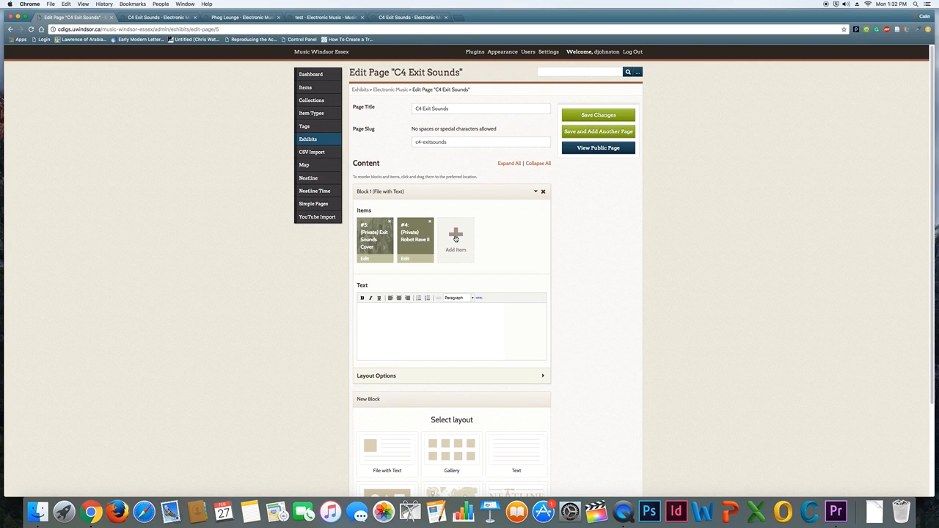
{"action": "mouse_move", "coordinate": [481, 246]}
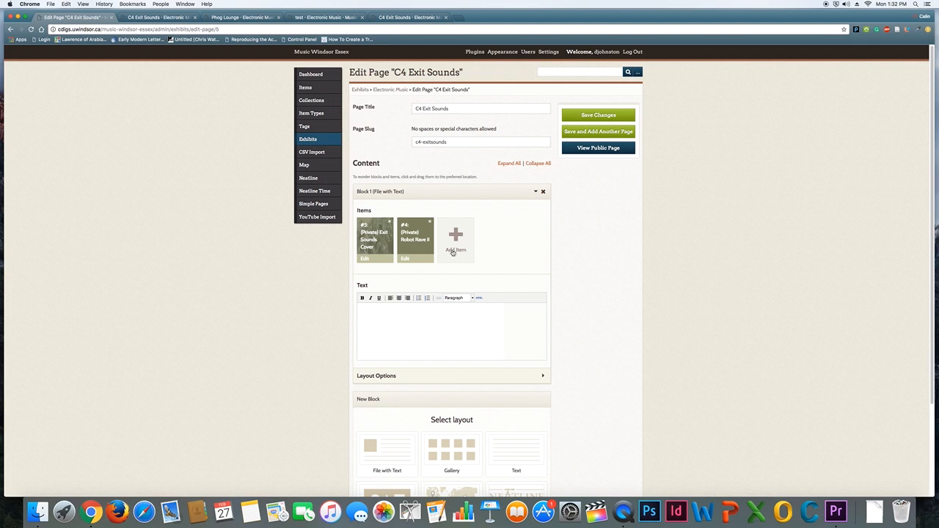
Step: Review the block's file position and size layout options, keeping file size at Fullsize
{"action": "scroll", "scroll_direction": "down", "scroll_amount": 3}
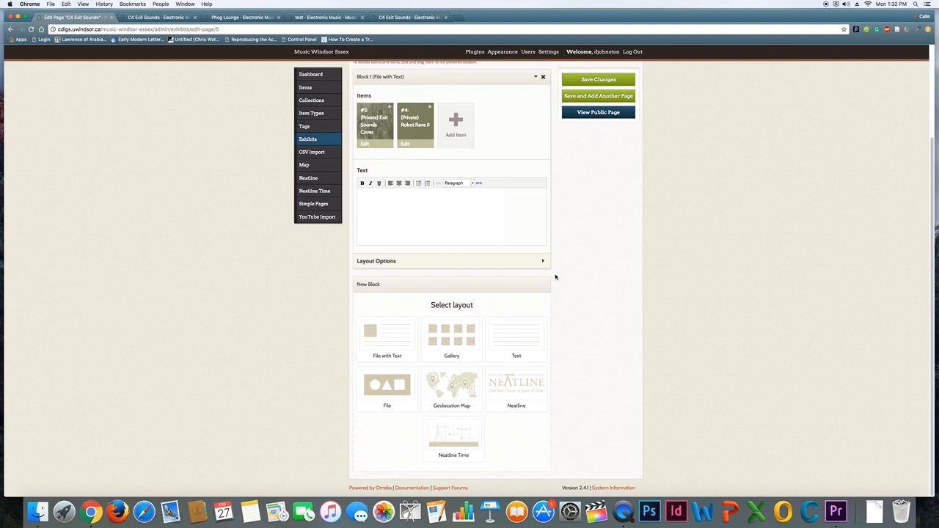
{"action": "left_click", "coordinate": [542, 261]}
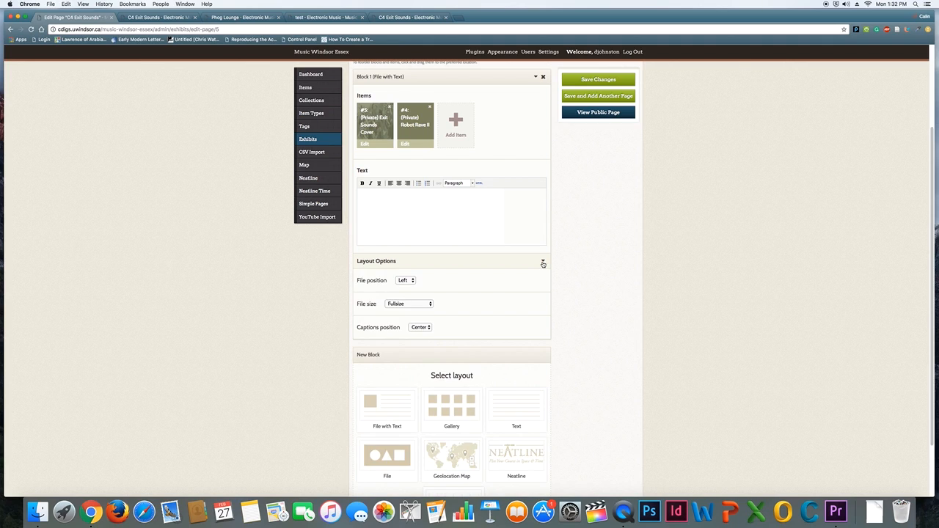
{"action": "left_click", "coordinate": [405, 280]}
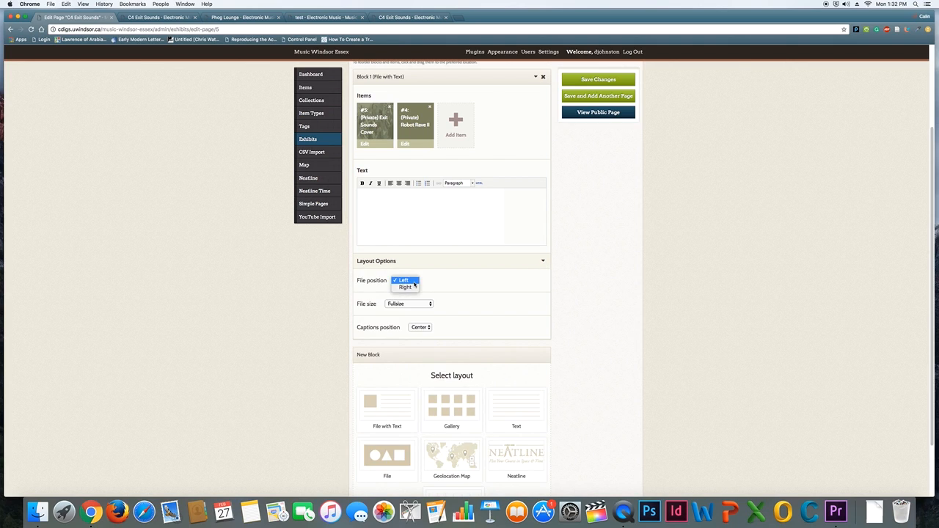
{"action": "left_click", "coordinate": [408, 303]}
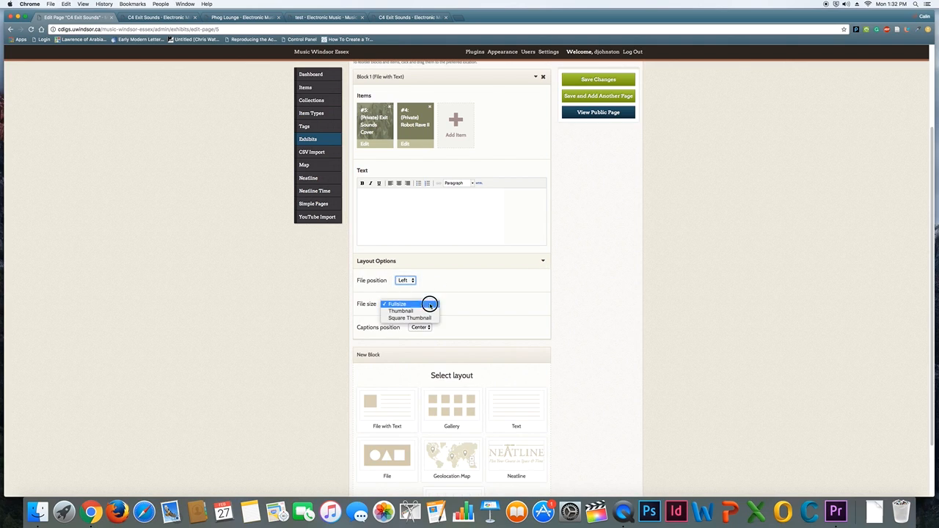
{"action": "left_click", "coordinate": [398, 303]}
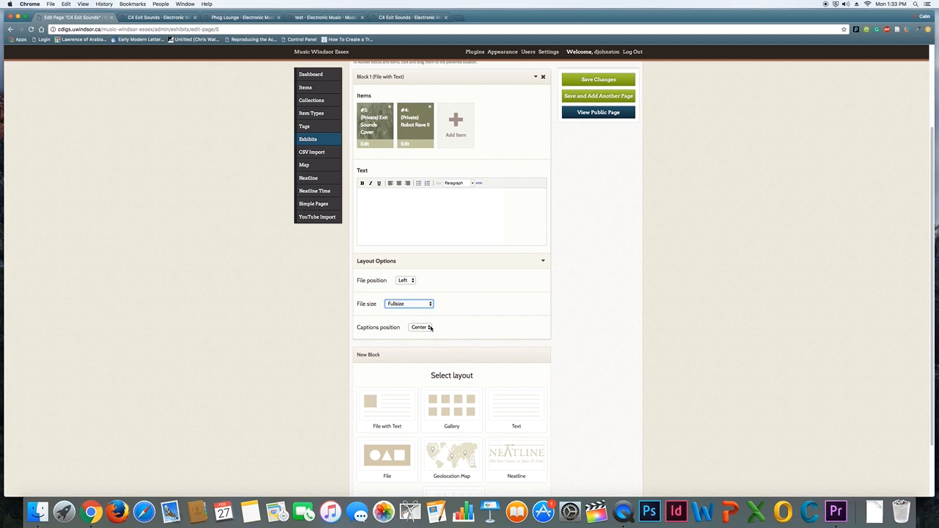
{"action": "mouse_move", "coordinate": [371, 300]}
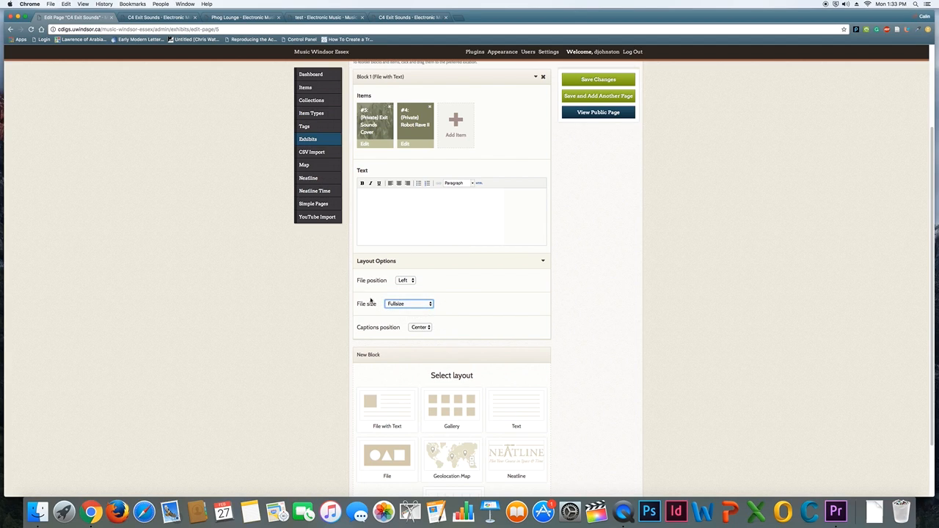
{"action": "scroll", "scroll_direction": "down", "scroll_amount": 3}
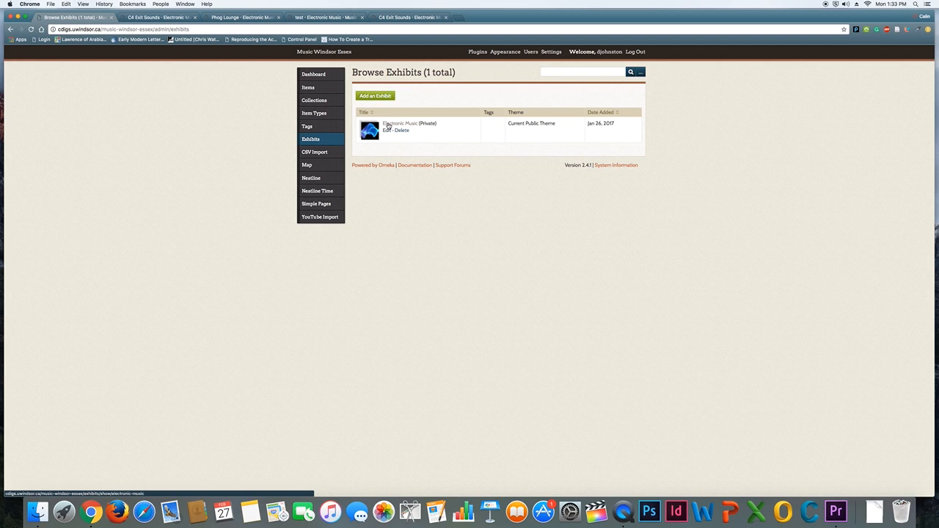
Step: Edit the Electronic Music exhibit and view its Pages list with Test 3 nested
{"action": "left_click", "coordinate": [386, 130]}
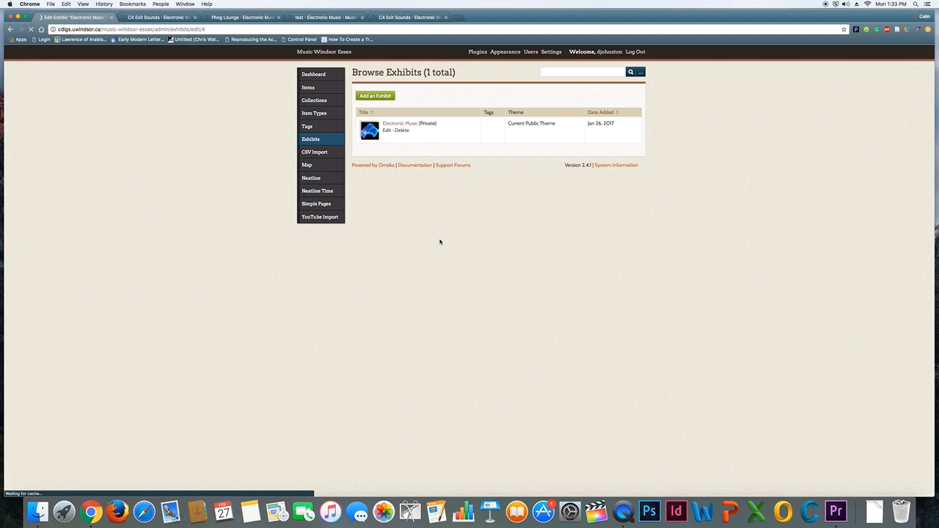
{"action": "left_click", "coordinate": [386, 130]}
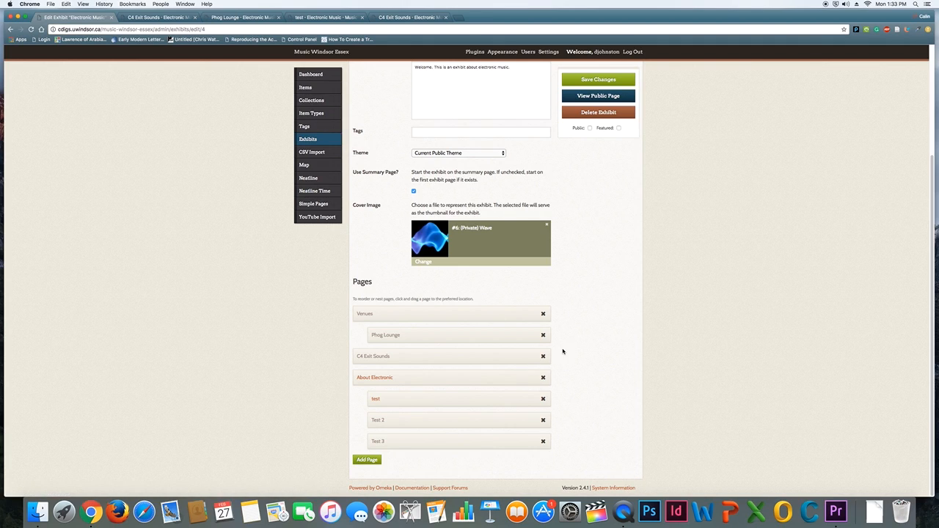
{"action": "left_click", "coordinate": [597, 95]}
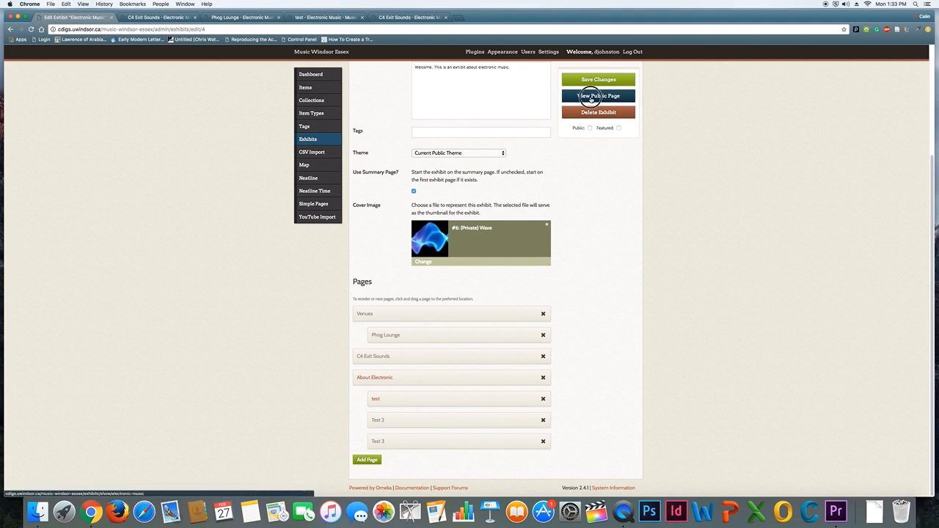
Step: Open the public About Electronic page listing test, Test 2 and Test 3
{"action": "left_click", "coordinate": [599, 96]}
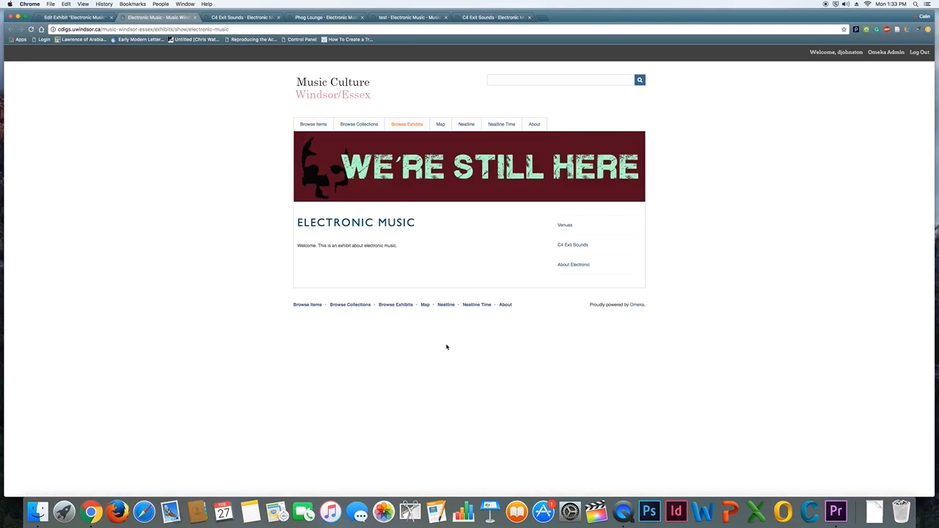
{"action": "mouse_move", "coordinate": [287, 257]}
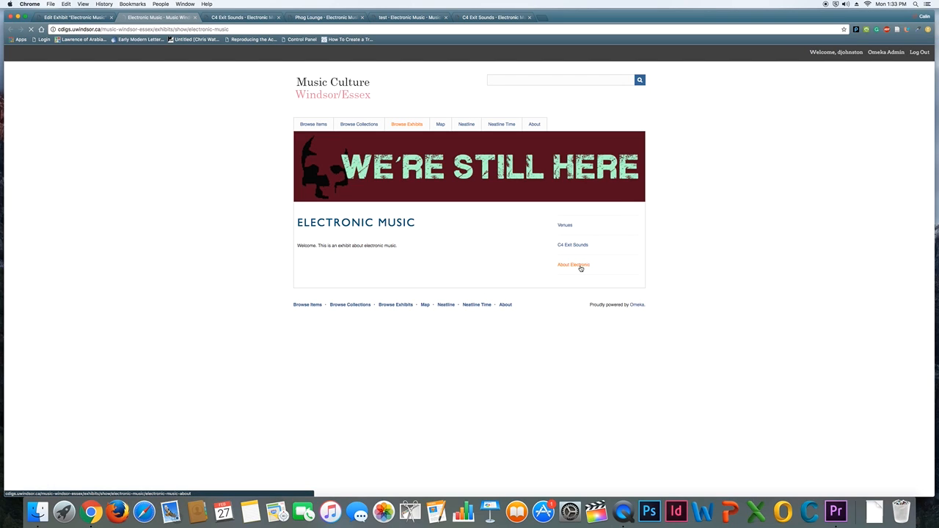
{"action": "left_click", "coordinate": [573, 264]}
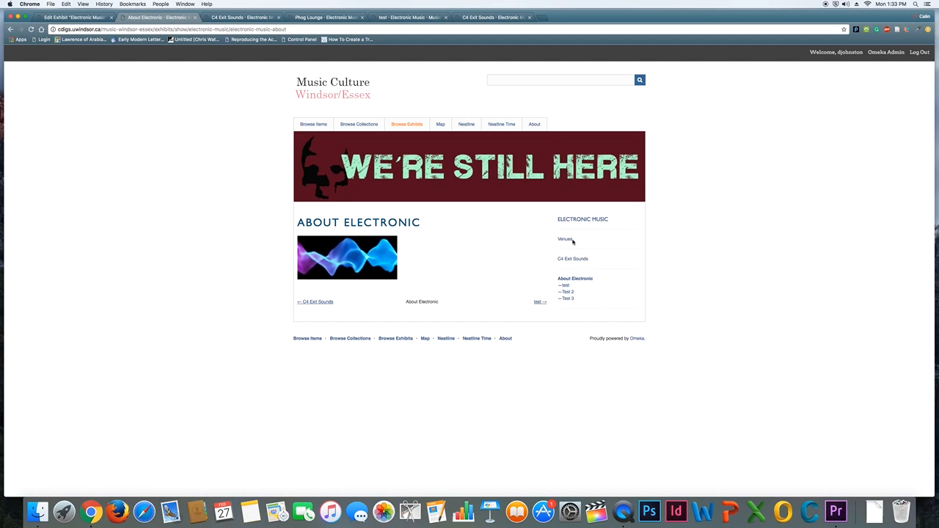